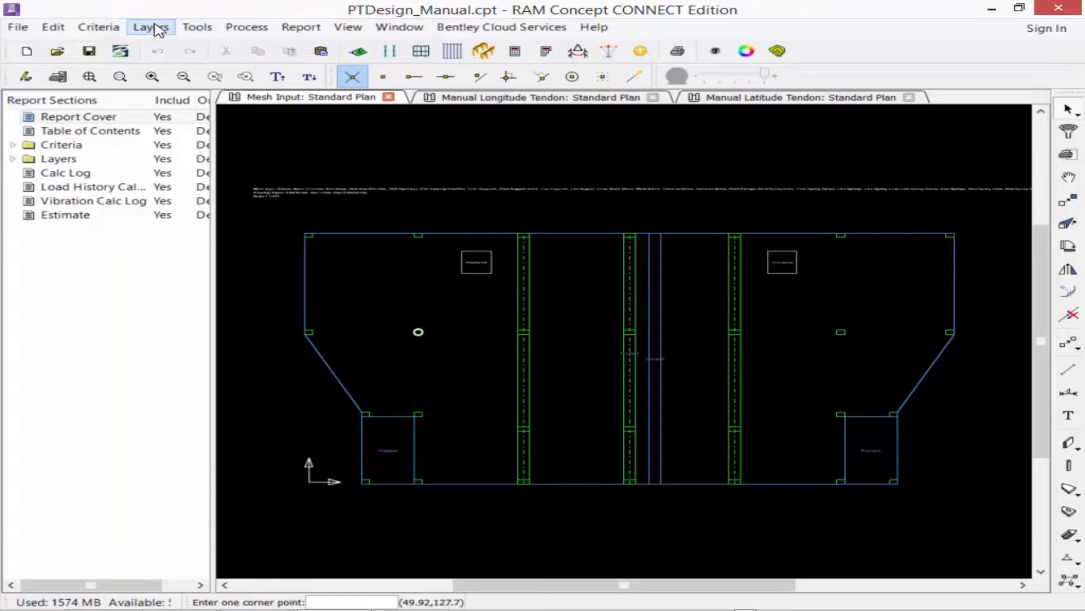
# Step: Show the Design Status: Status Plan from the Layers list
pyautogui.click(150, 26)
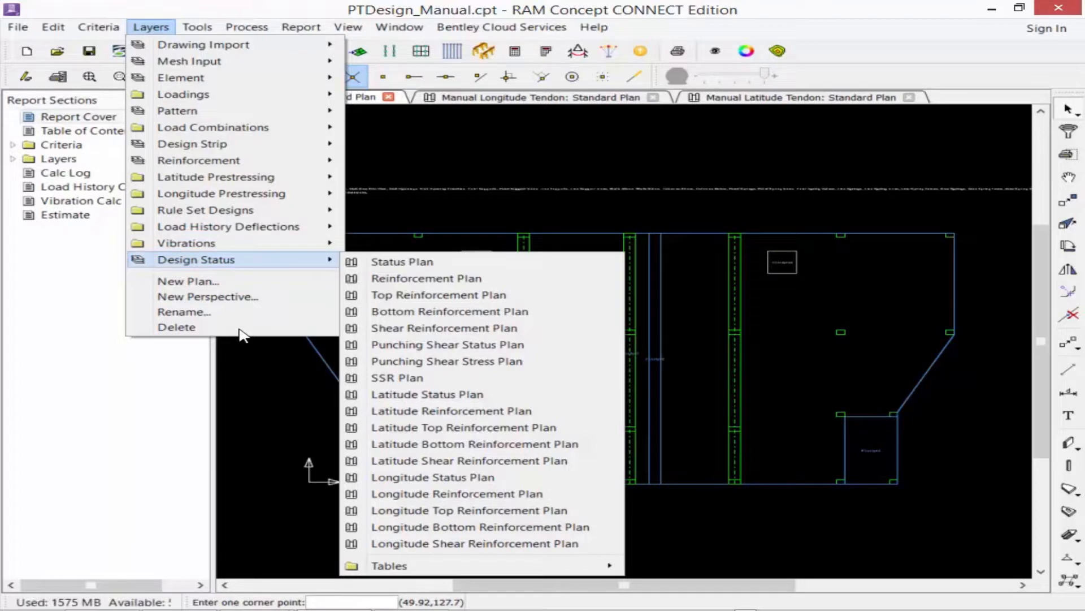
pyautogui.moveTo(402, 261)
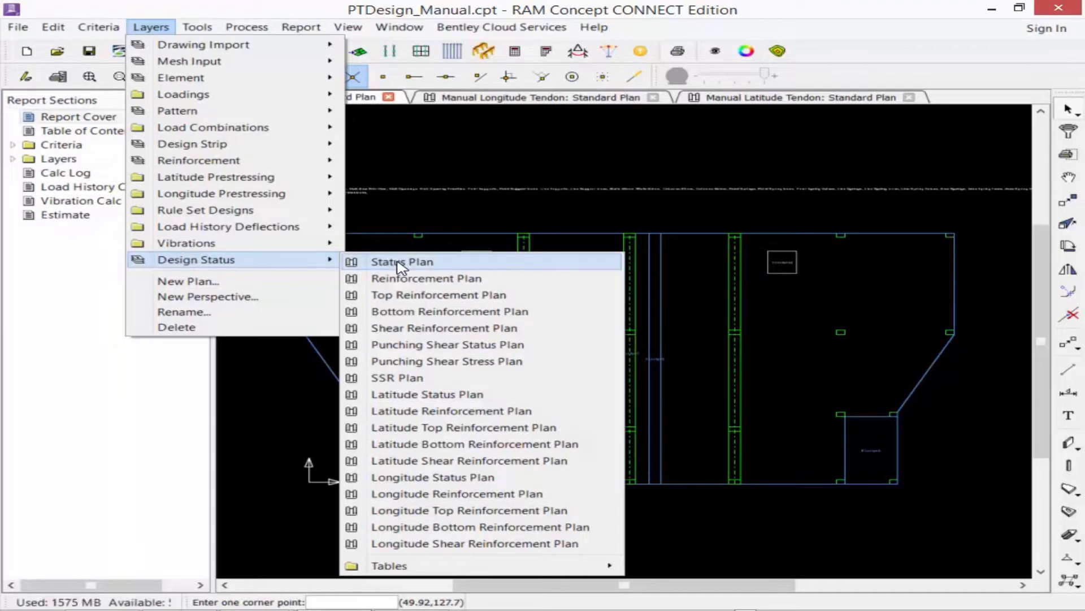
pyautogui.click(401, 261)
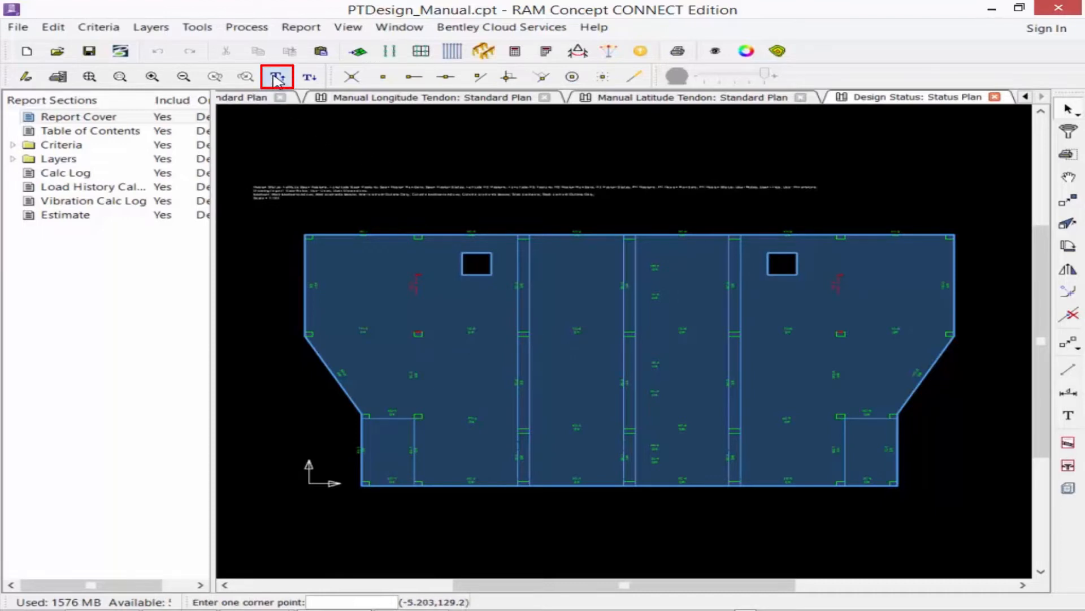
pyautogui.moveTo(276, 76)
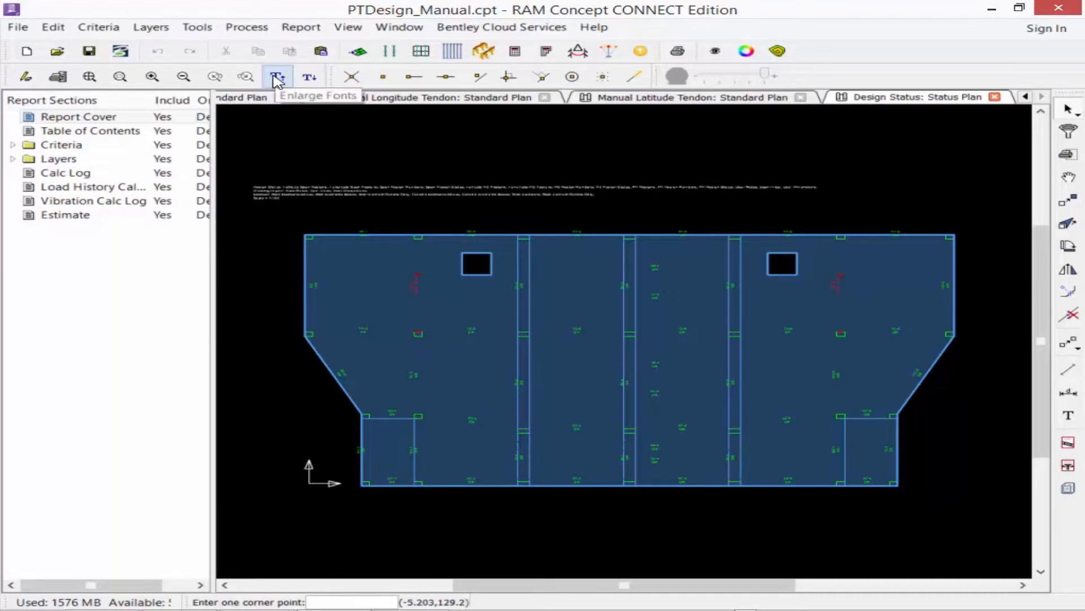
# Step: Enlarge the plan fonts so the strip OK/failed labels become readable
pyautogui.click(277, 76)
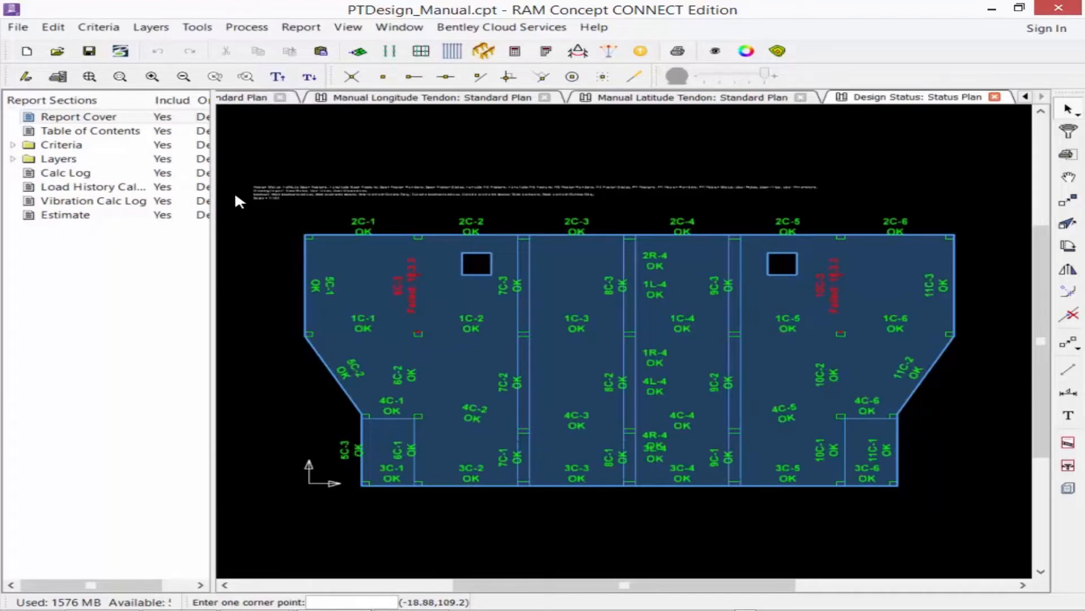
pyautogui.moveTo(366, 290)
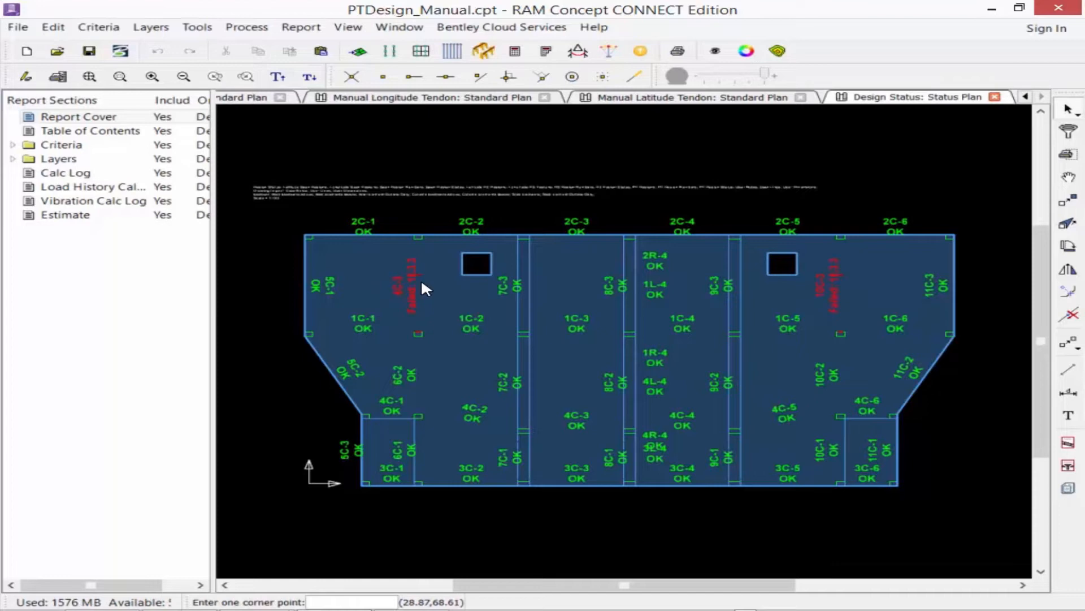
pyautogui.moveTo(1011, 325)
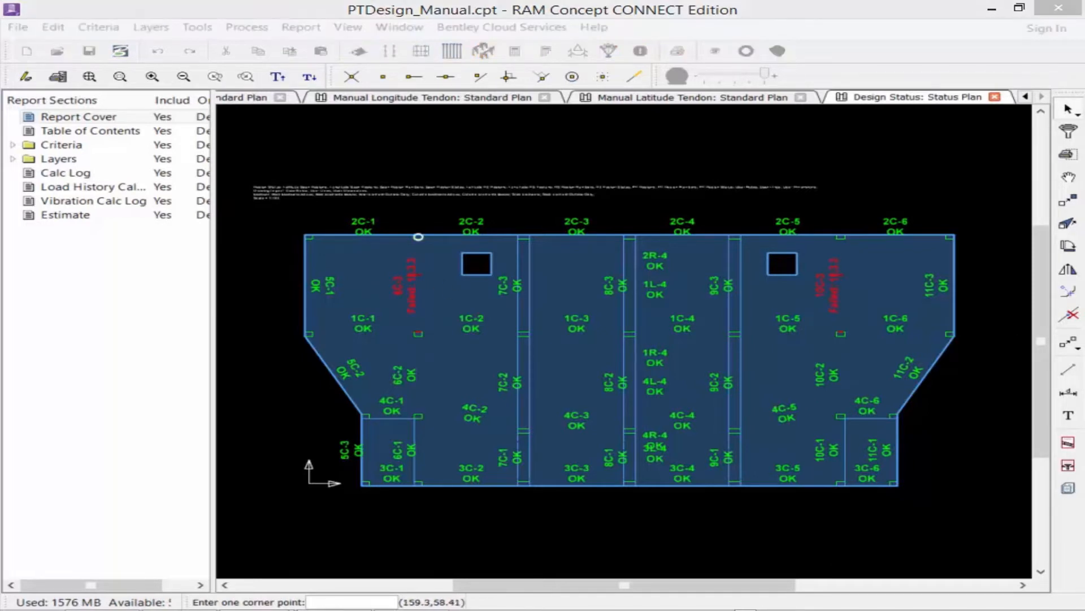
pyautogui.moveTo(427, 147)
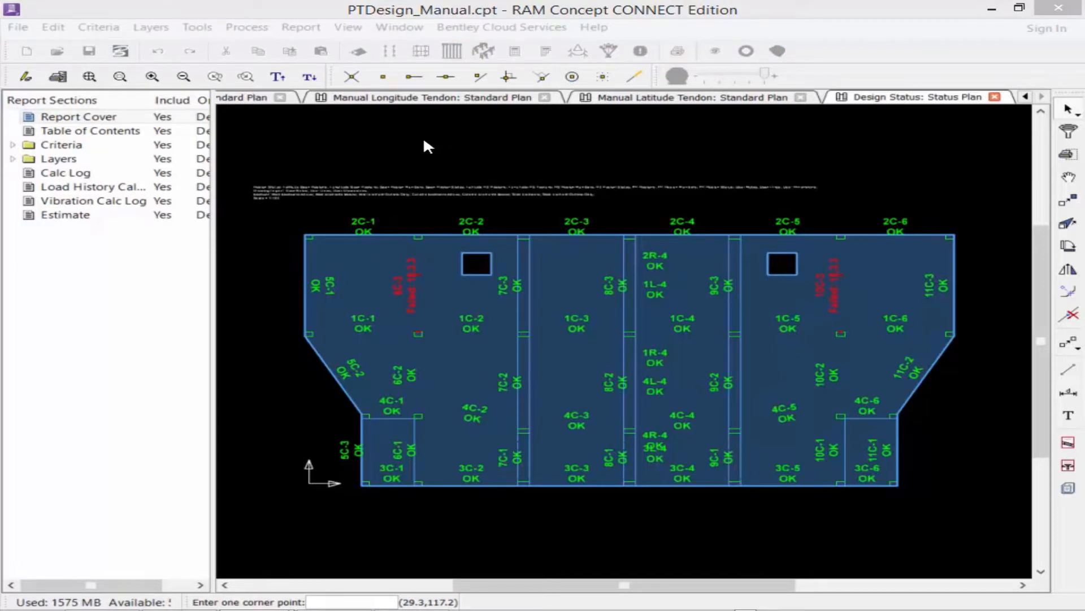
pyautogui.moveTo(412, 351)
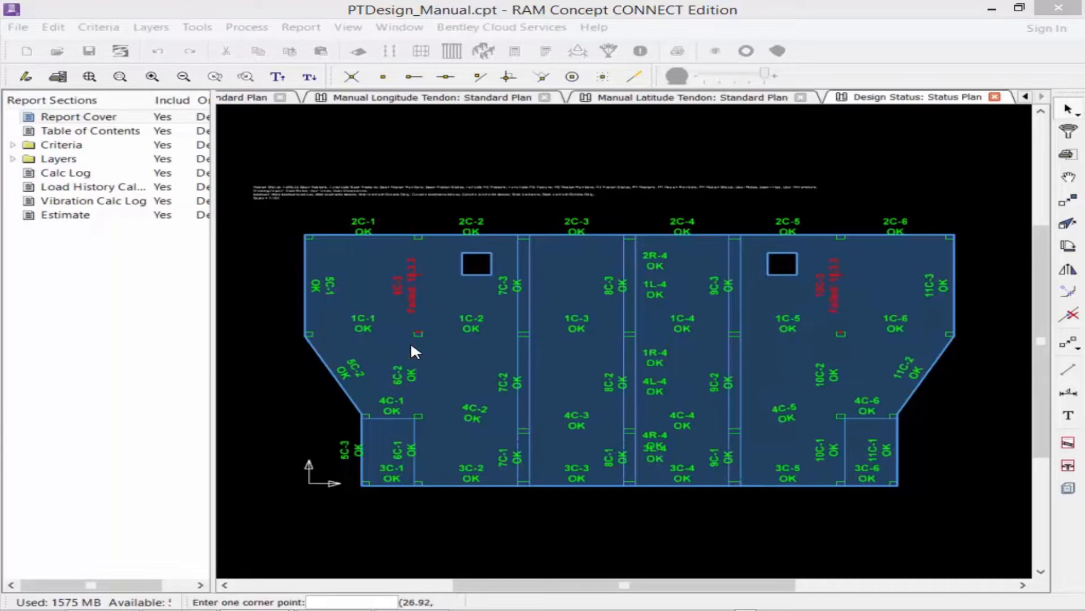
pyautogui.moveTo(842, 227)
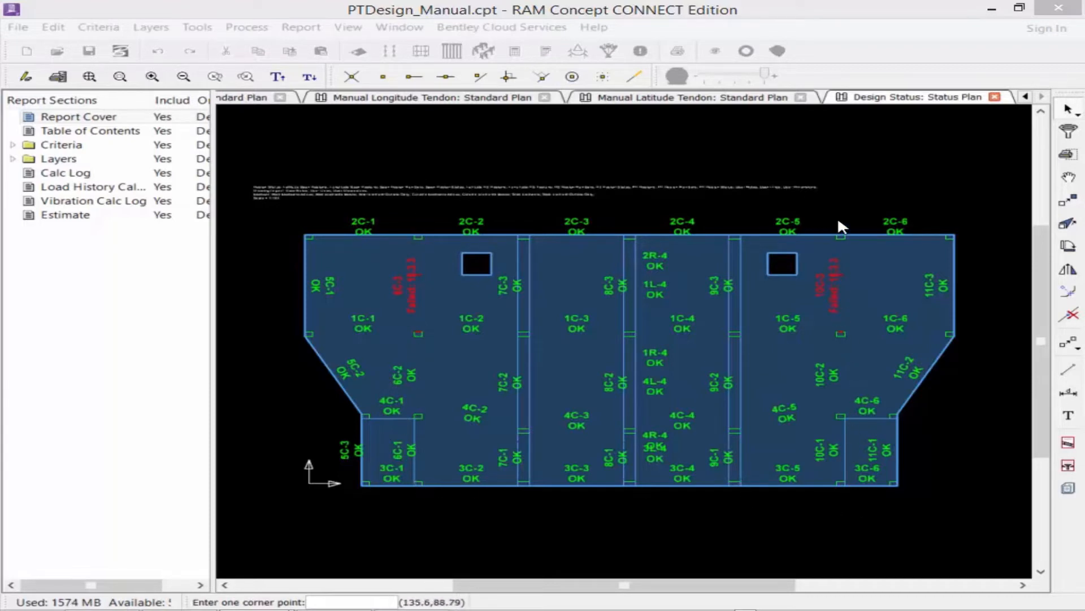
pyautogui.moveTo(841, 471)
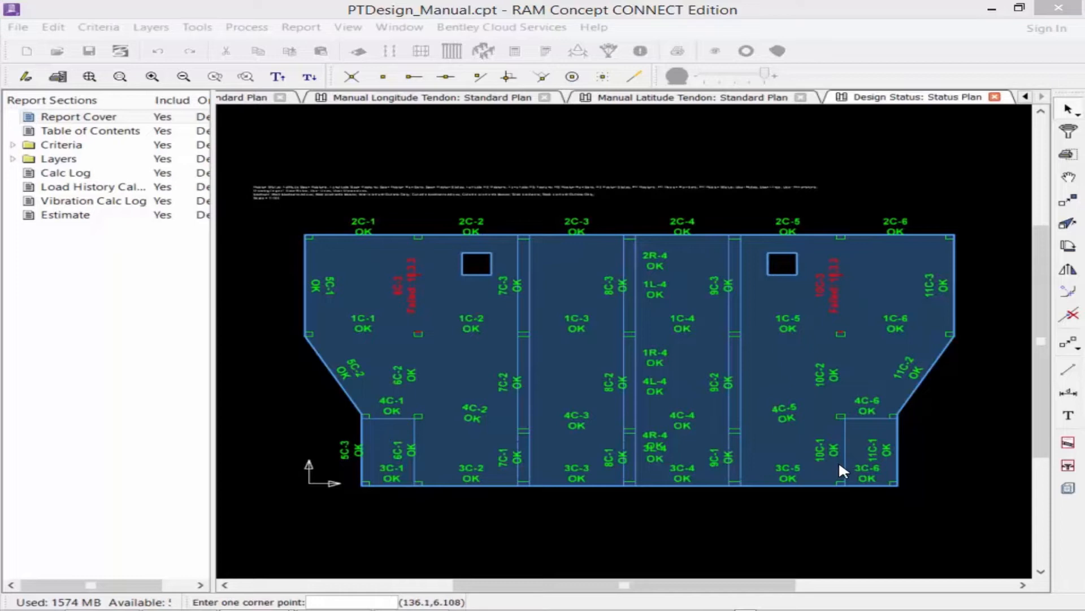
pyautogui.moveTo(492, 189)
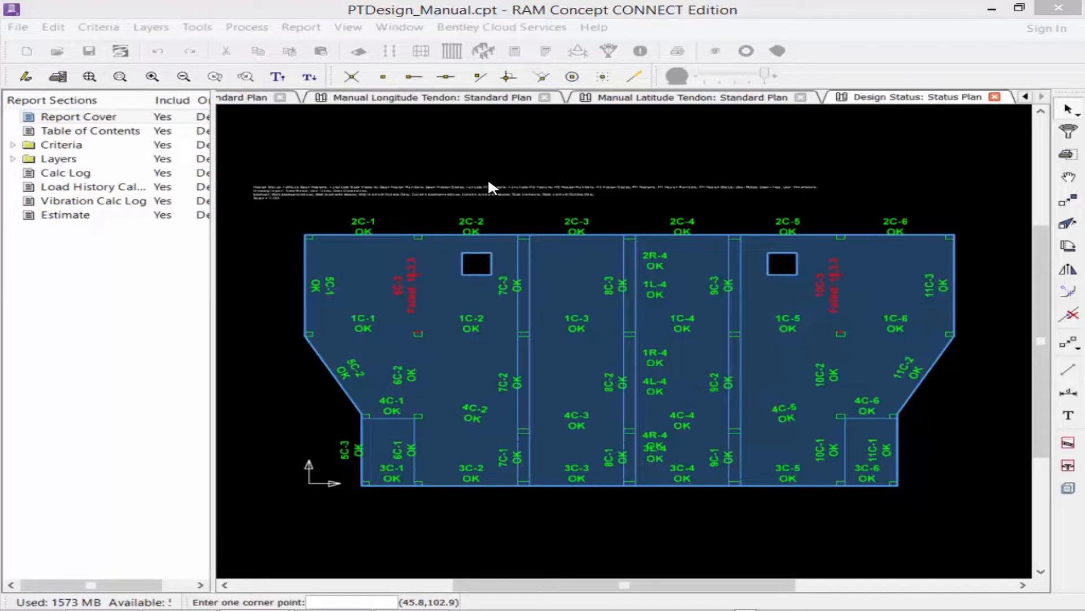
pyautogui.moveTo(150, 27)
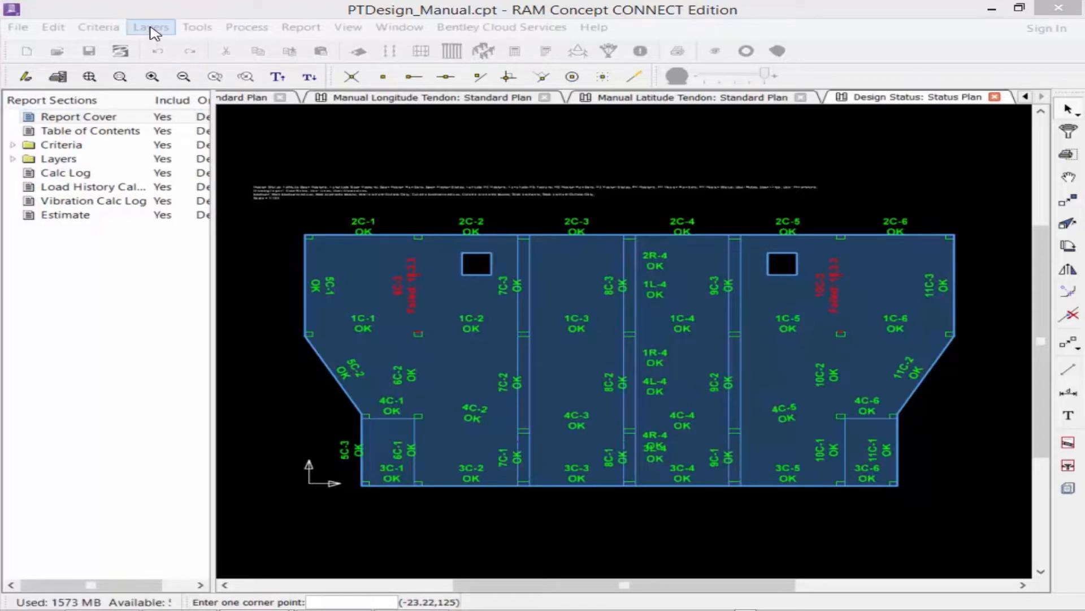
# Step: Show the Manual Longitude Tendon standard plan from the Layers list
pyautogui.click(150, 27)
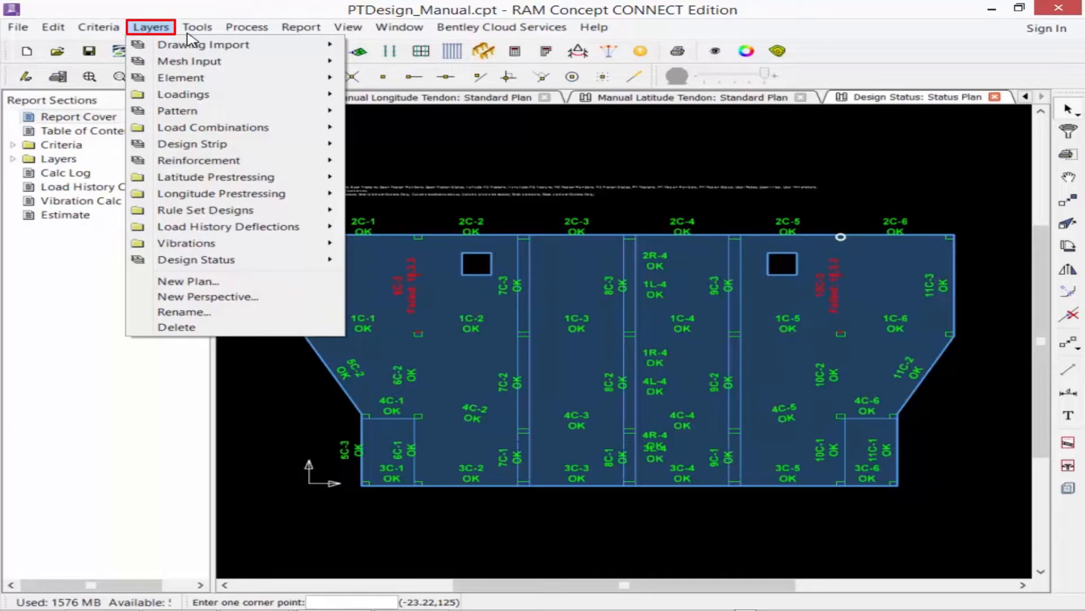
pyautogui.moveTo(222, 194)
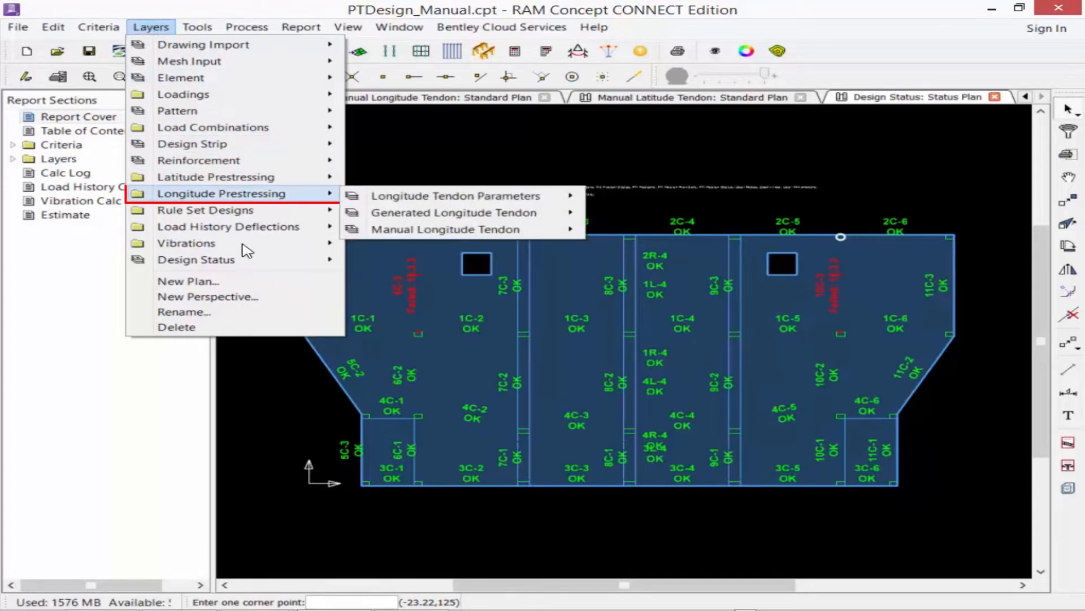
pyautogui.moveTo(446, 229)
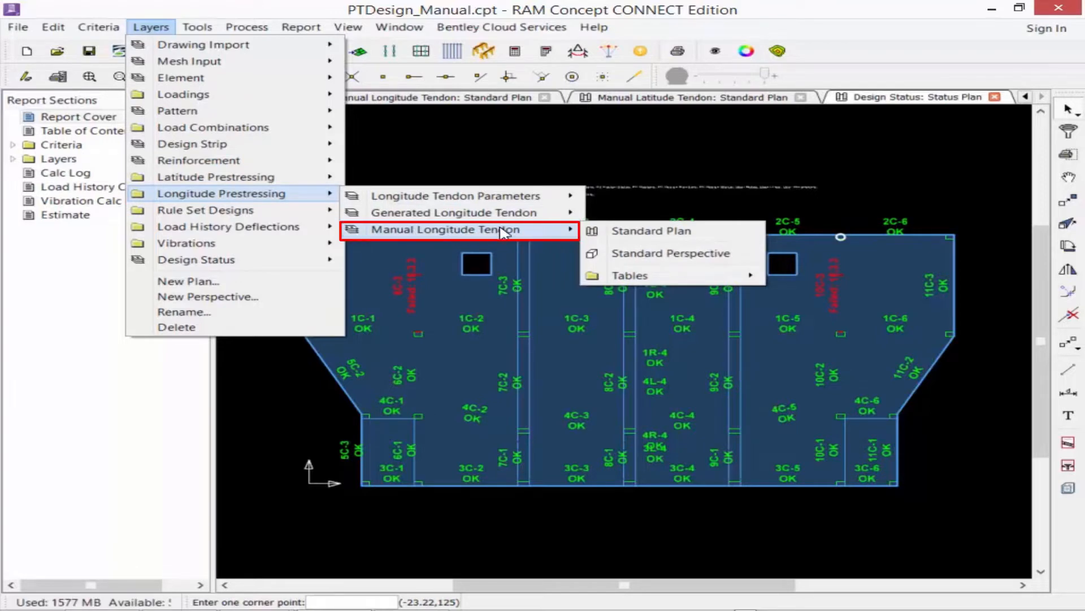
pyautogui.moveTo(651, 231)
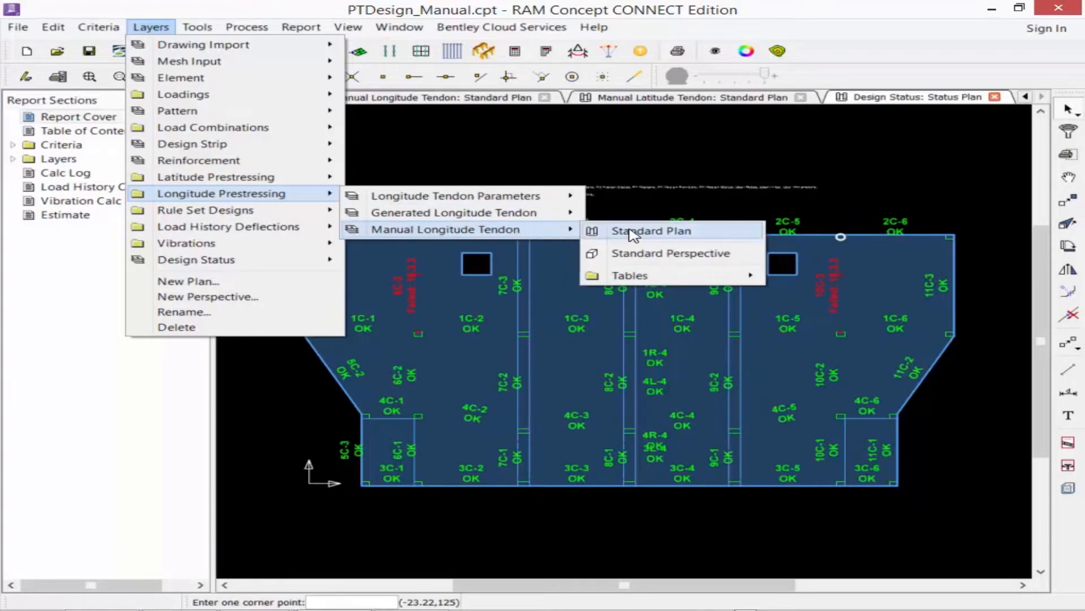
pyautogui.click(651, 231)
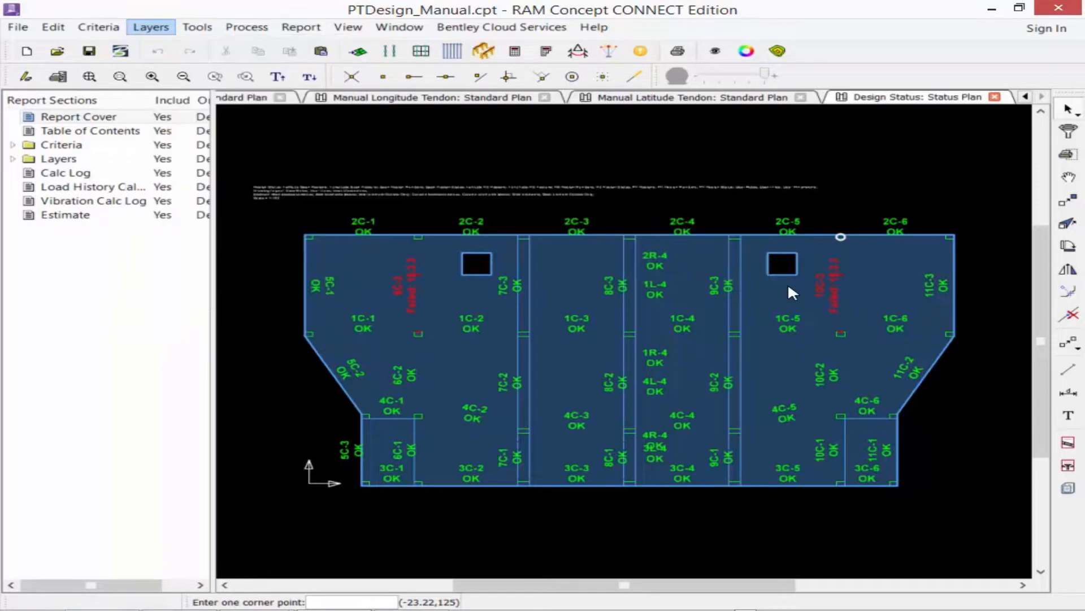
pyautogui.click(430, 97)
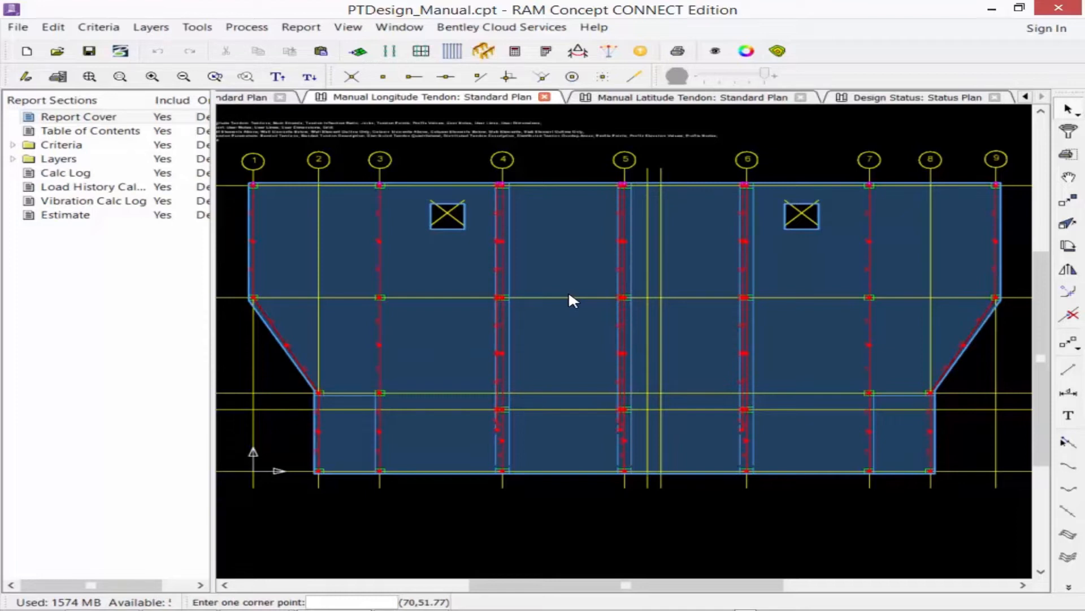
pyautogui.moveTo(380, 172)
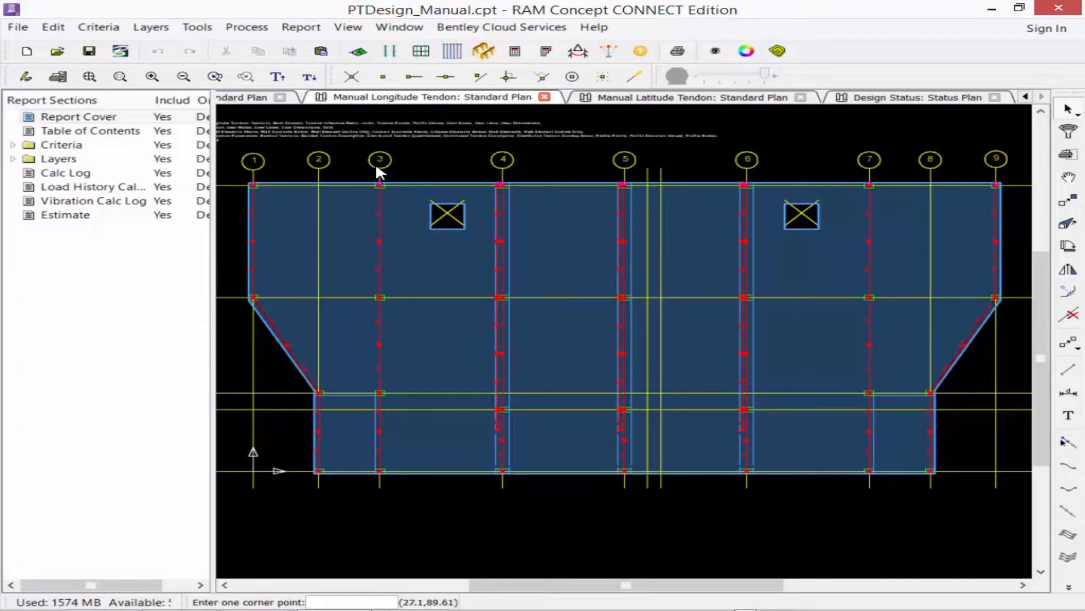
pyautogui.moveTo(398, 187)
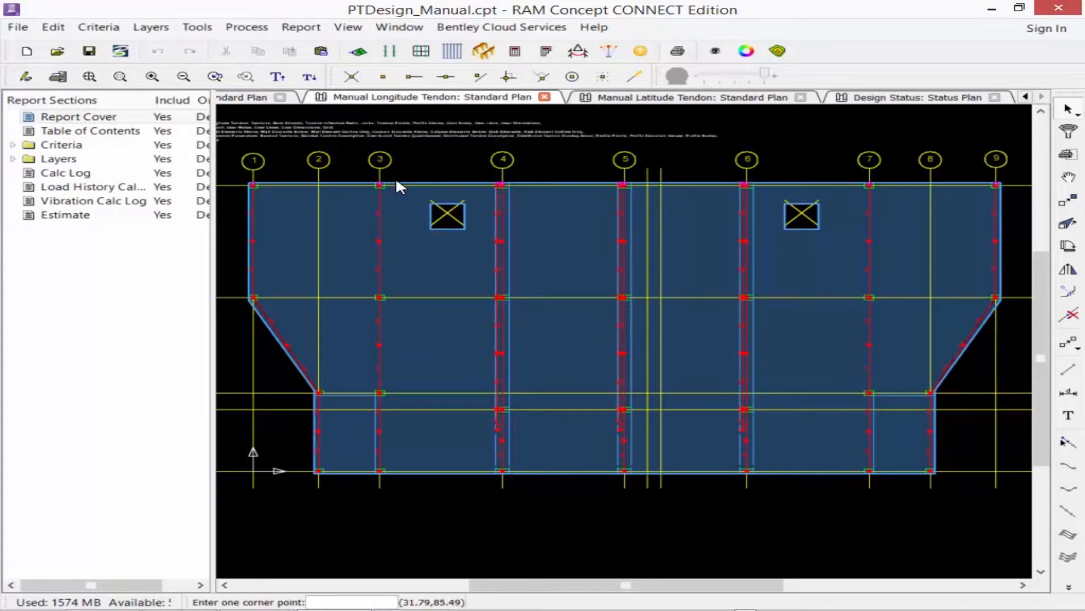
pyautogui.moveTo(406, 530)
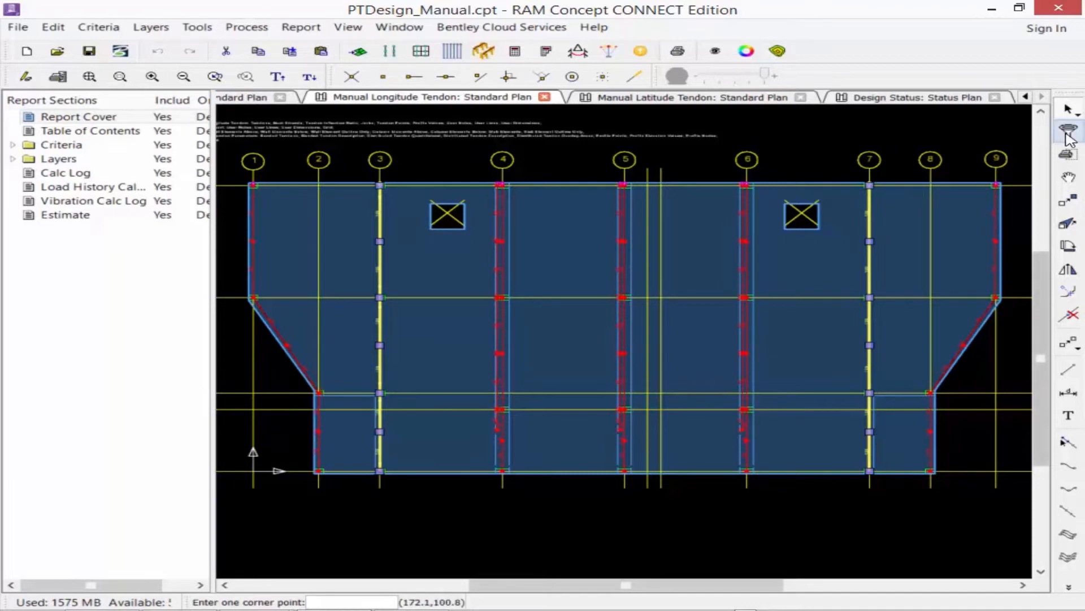
pyautogui.moveTo(1069, 133)
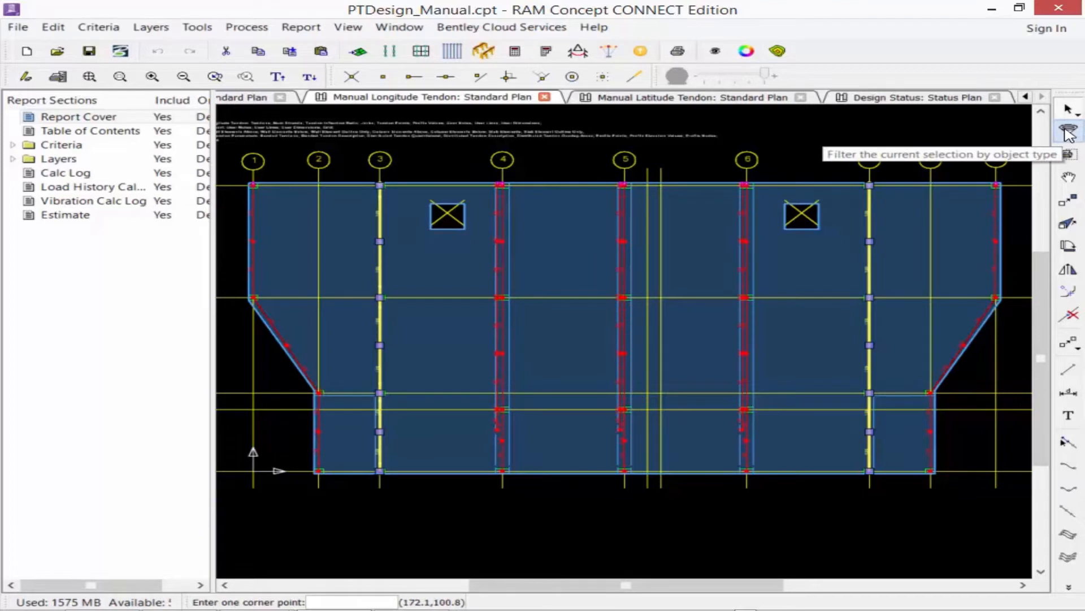
# Step: Filter the selection to Tendon objects only, excluding Jack
pyautogui.click(1069, 131)
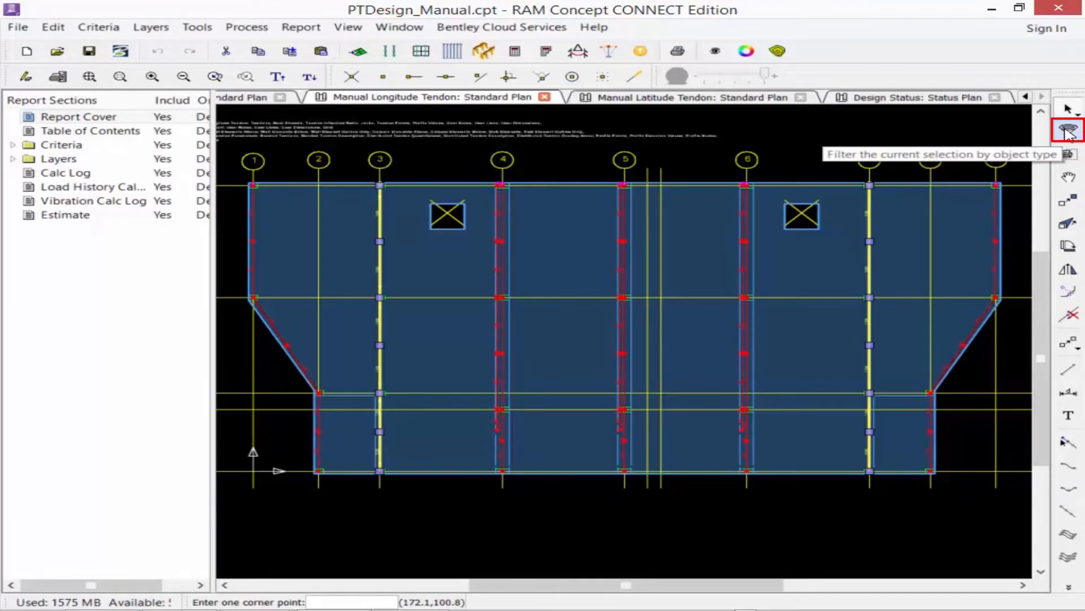
pyautogui.click(1069, 130)
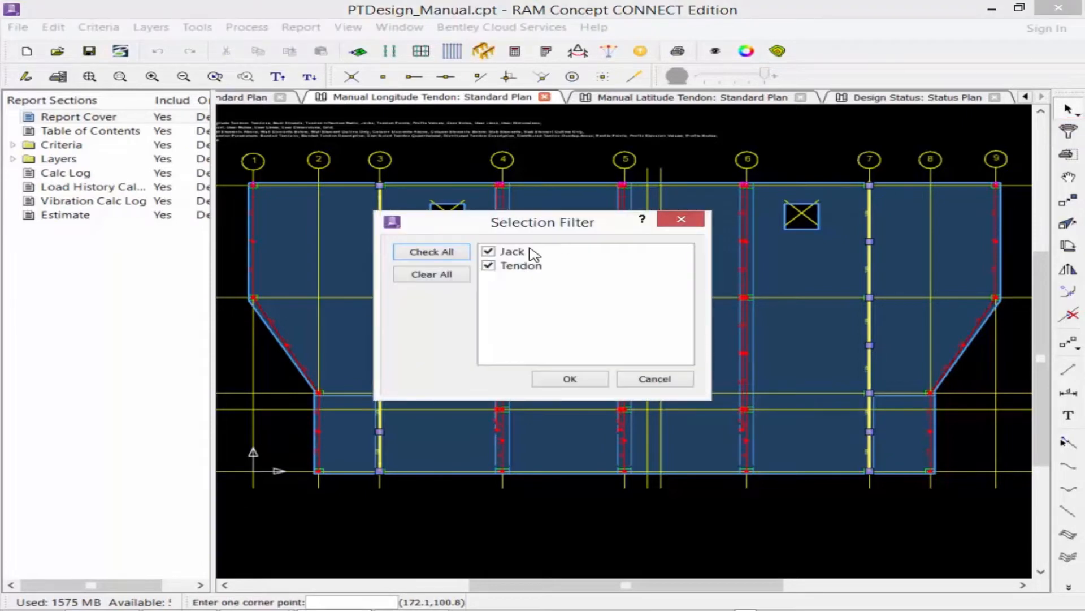
pyautogui.click(489, 251)
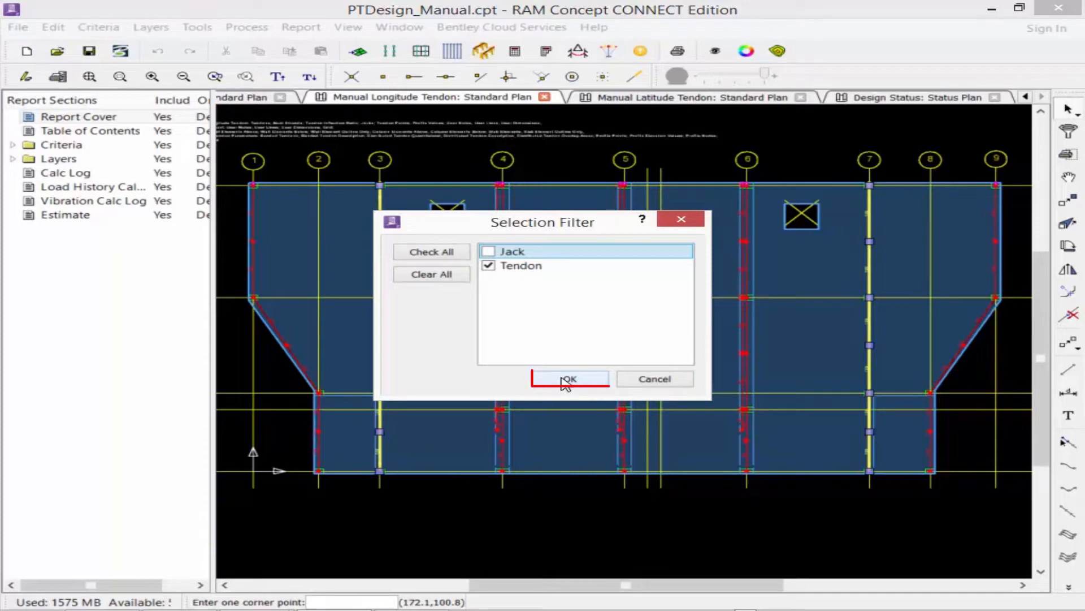
pyautogui.click(568, 379)
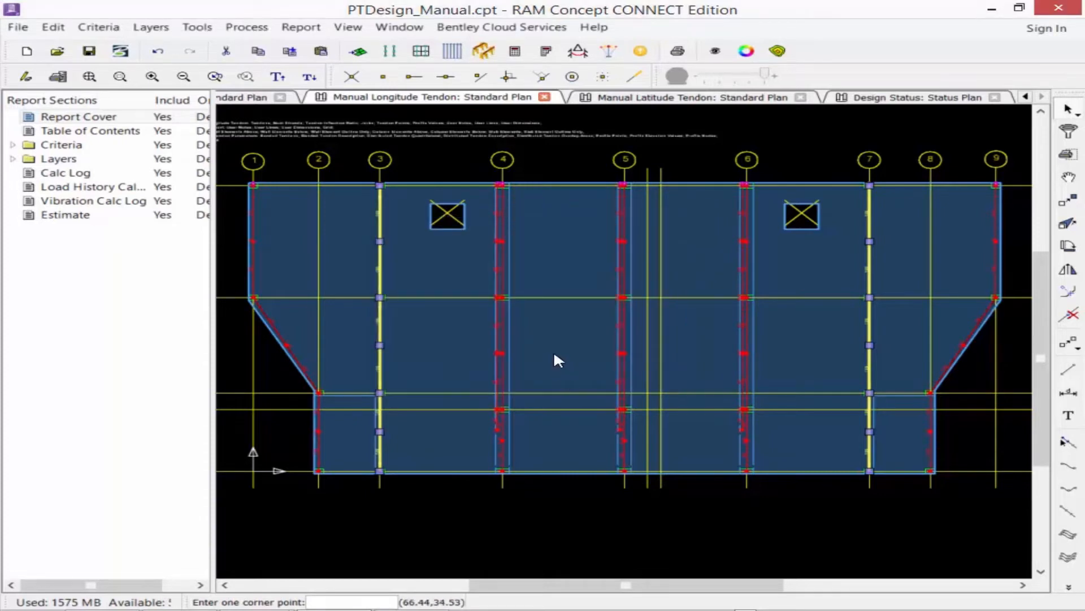
# Step: Set Strands Per Tendon to 16 for the 12 selected longitude tendons
pyautogui.rightClick(557, 360)
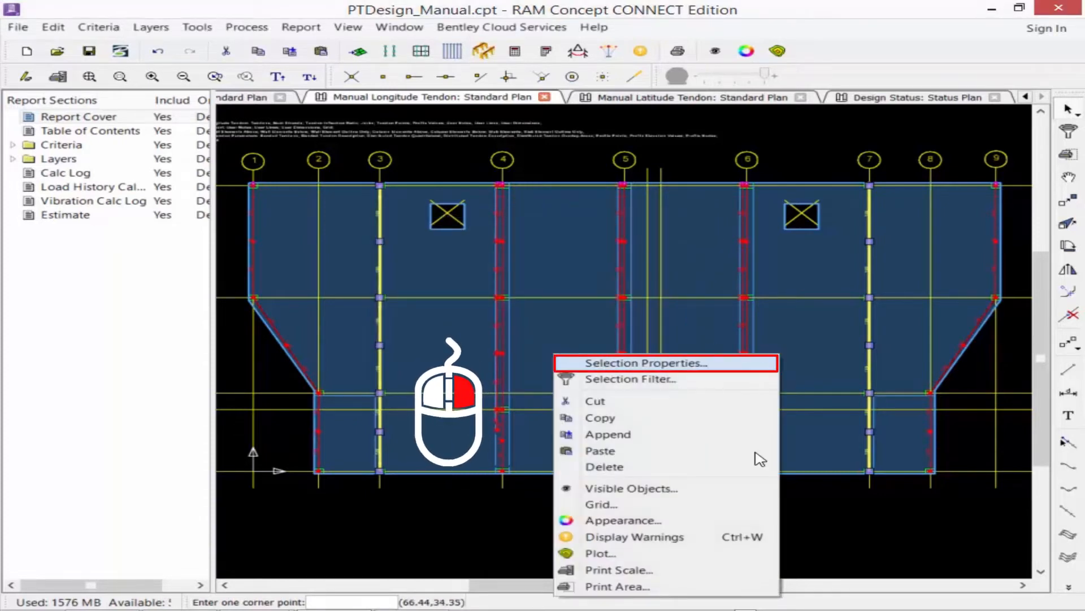
pyautogui.click(643, 363)
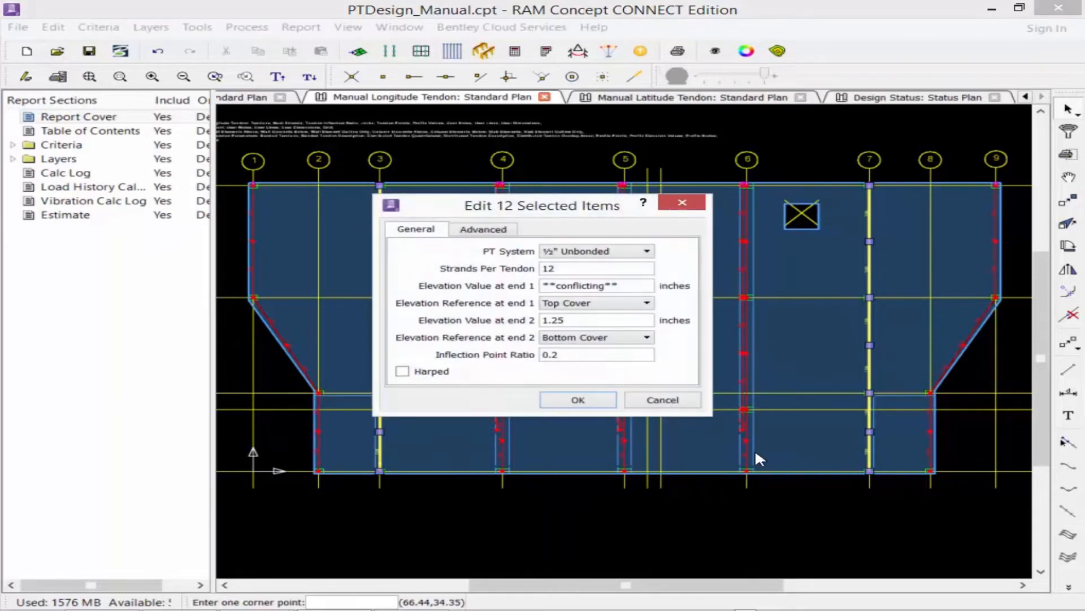
pyautogui.click(596, 269)
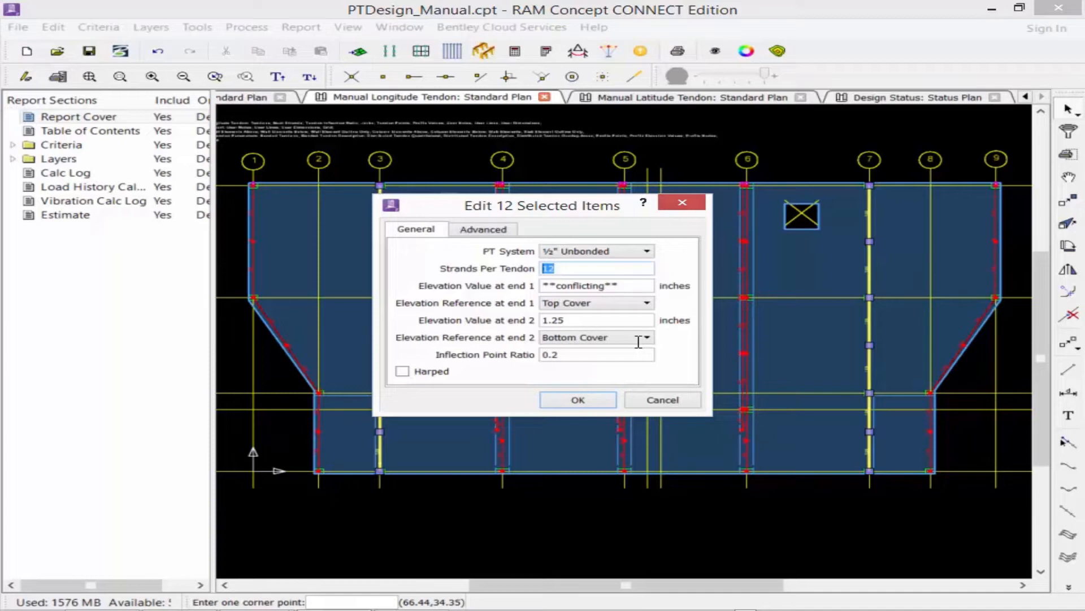
pyautogui.write('16')
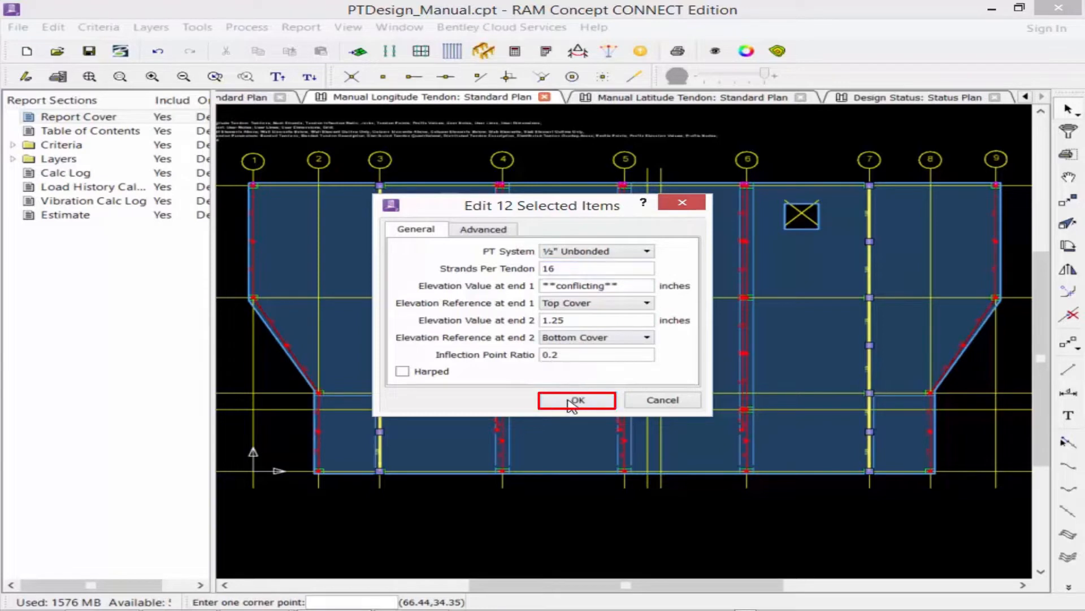
pyautogui.click(575, 400)
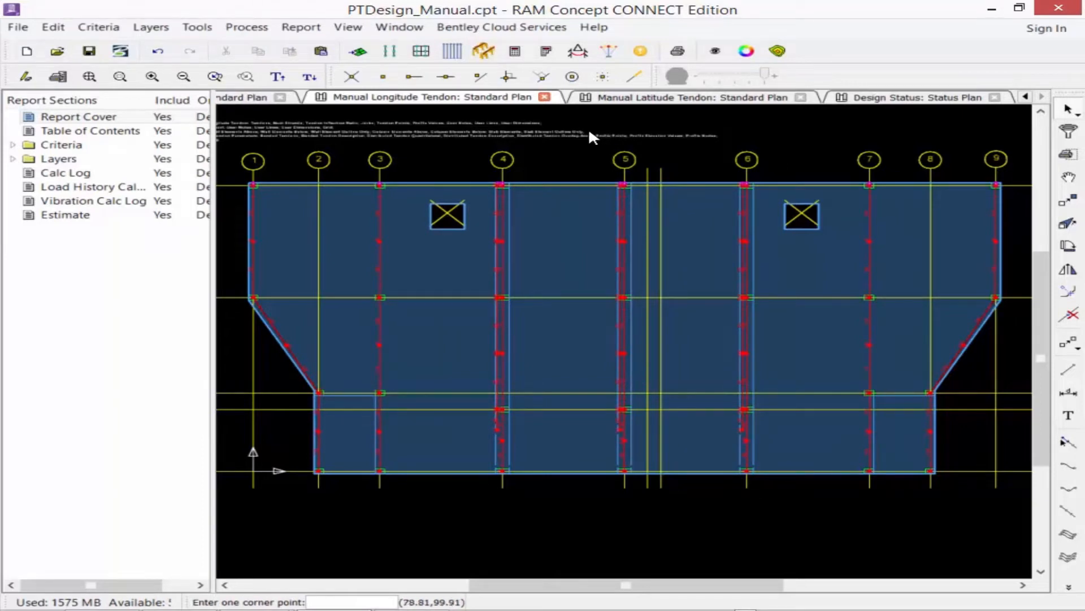
pyautogui.moveTo(513, 51)
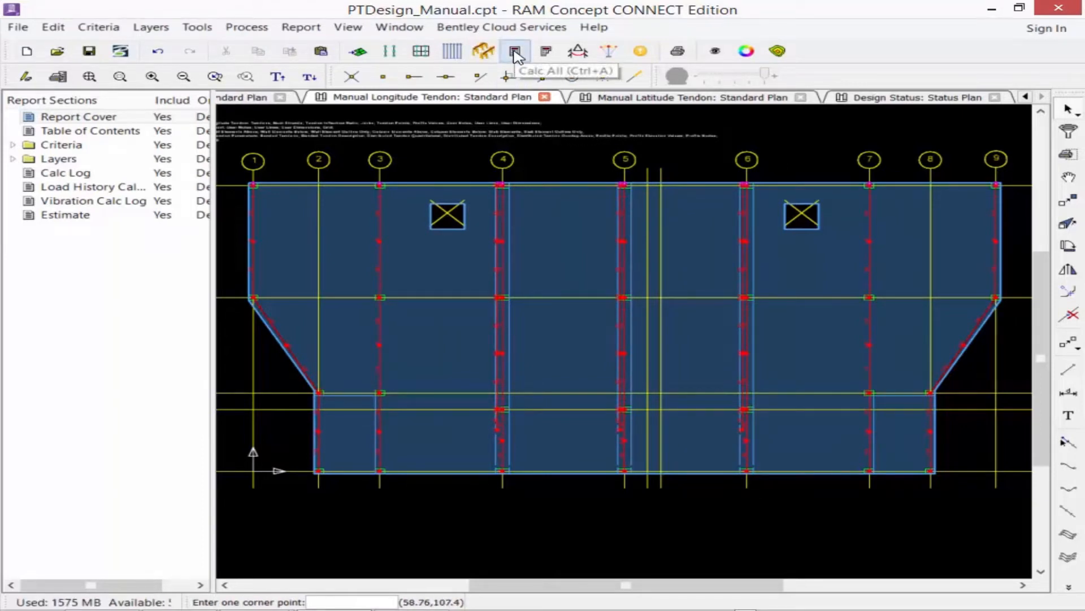
# Step: Run Calc All, suppressing further strip configuration warnings, and continue
pyautogui.click(515, 50)
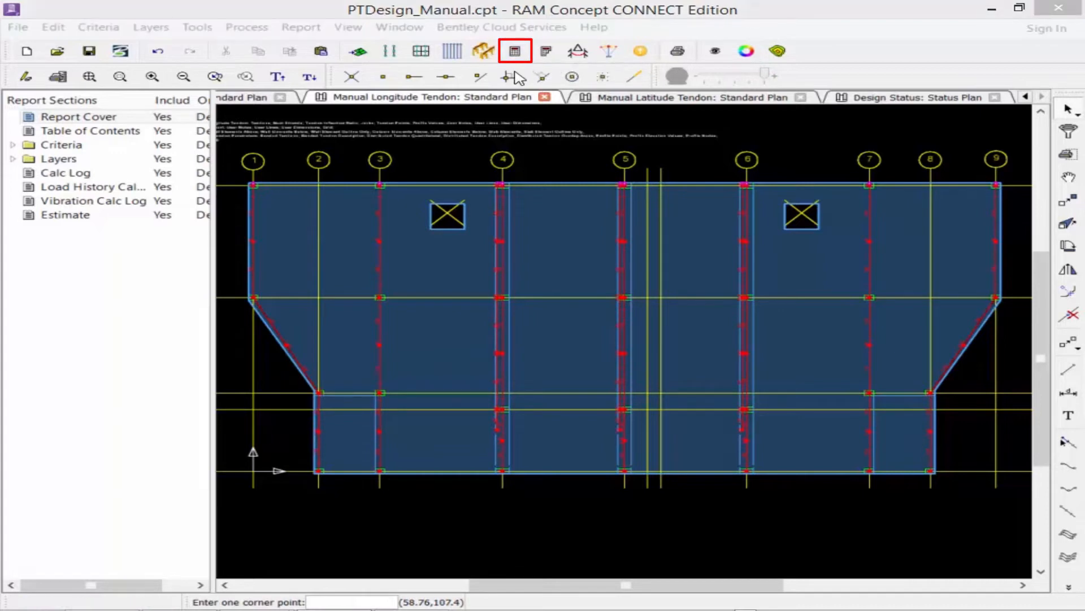
pyautogui.click(513, 51)
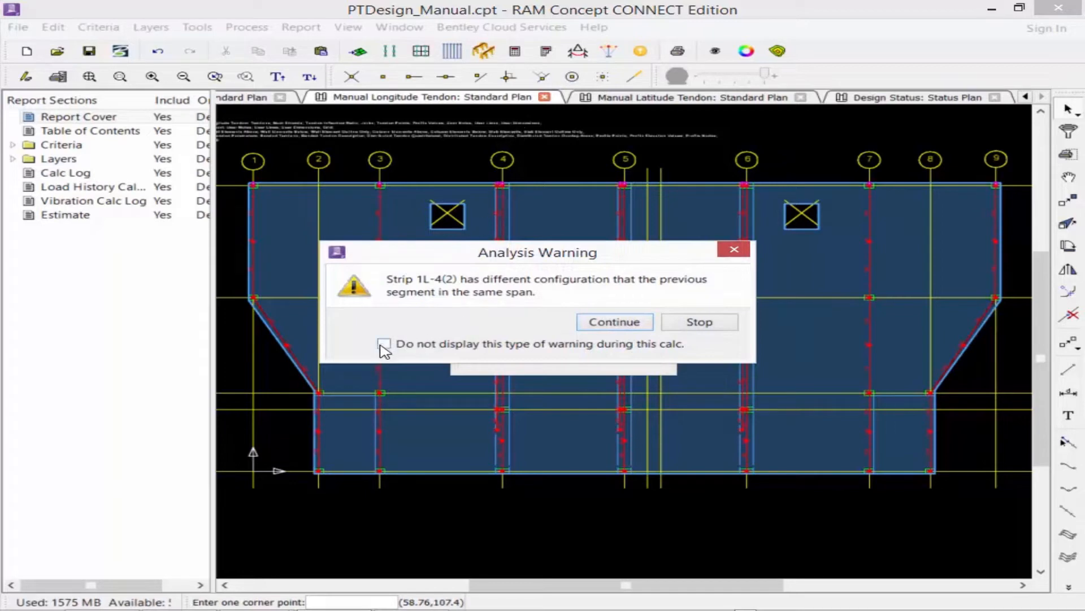
pyautogui.click(384, 344)
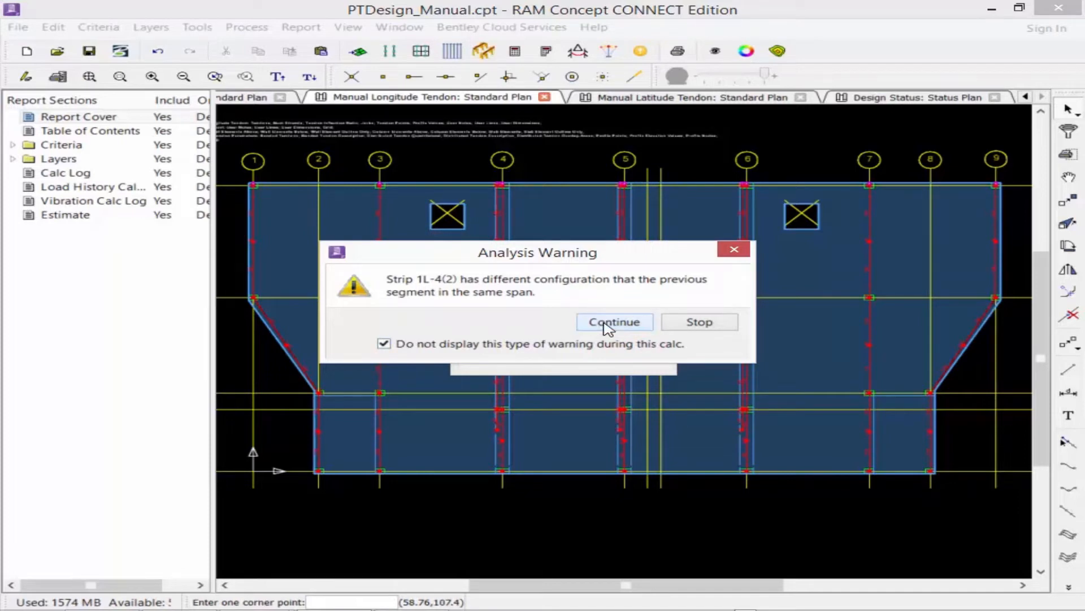
pyautogui.click(613, 323)
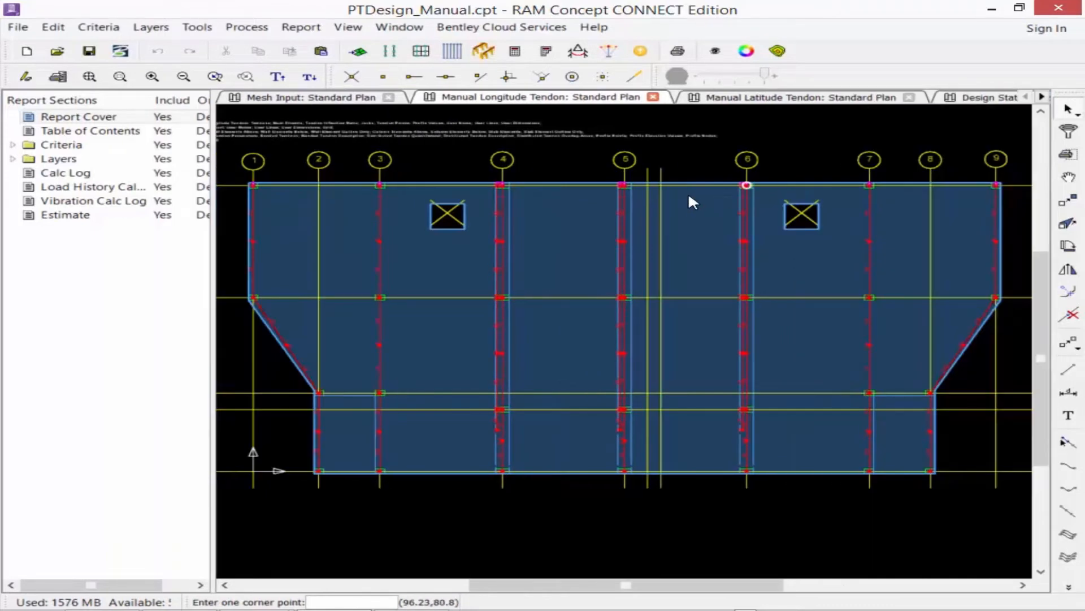
pyautogui.moveTo(975, 106)
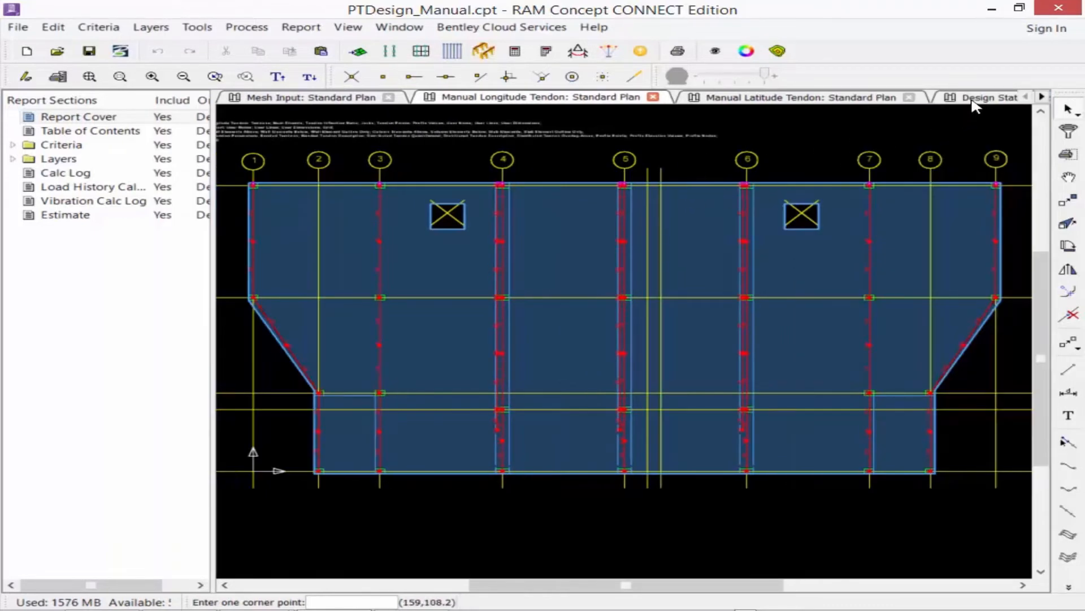
# Step: Return to the Design Status plan, now reading OK for every strip
pyautogui.click(986, 97)
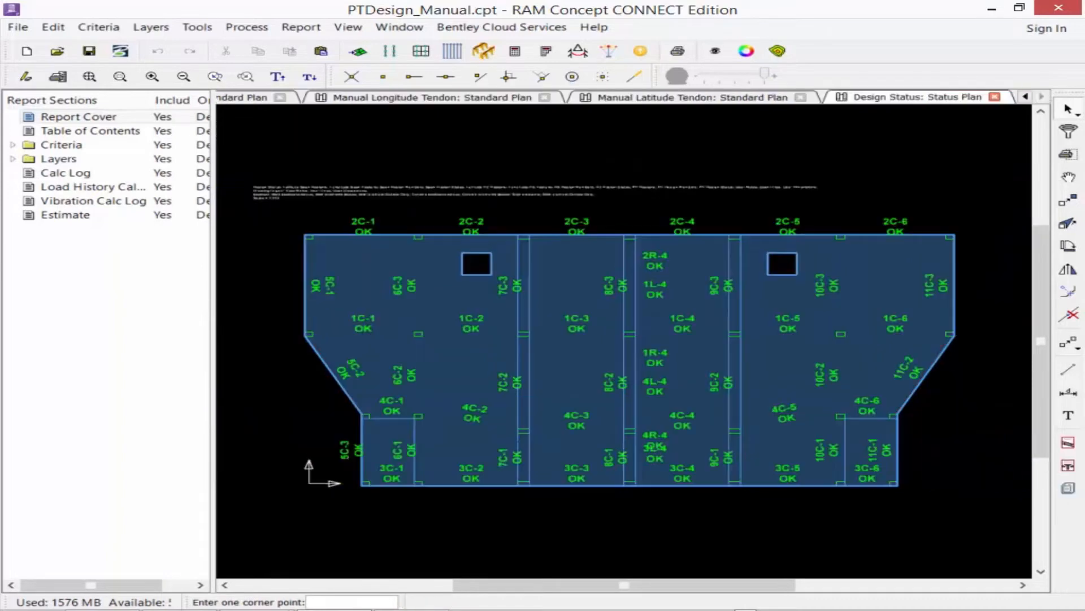
pyautogui.moveTo(727, 183)
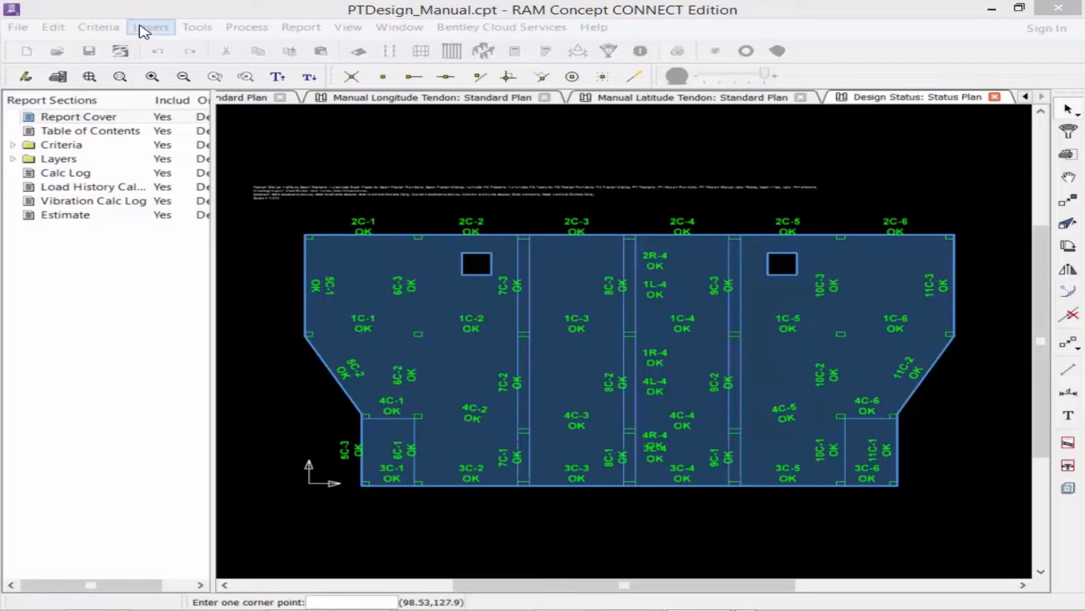
# Step: Show the Design Strip: Longitude Design Spans Plan from the Layers list
pyautogui.click(151, 26)
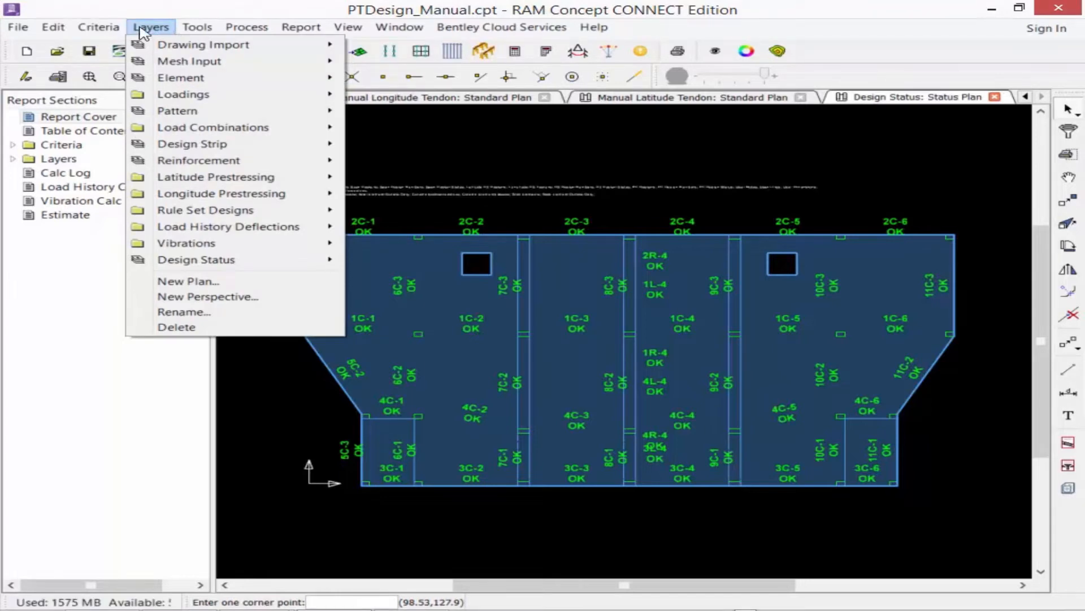
pyautogui.moveTo(192, 143)
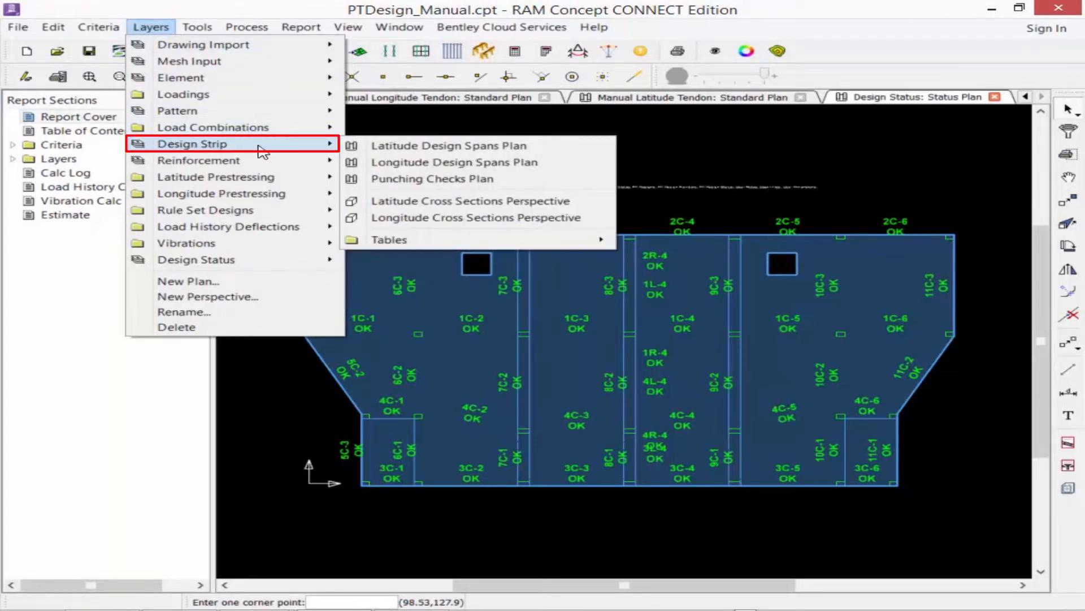
pyautogui.moveTo(455, 161)
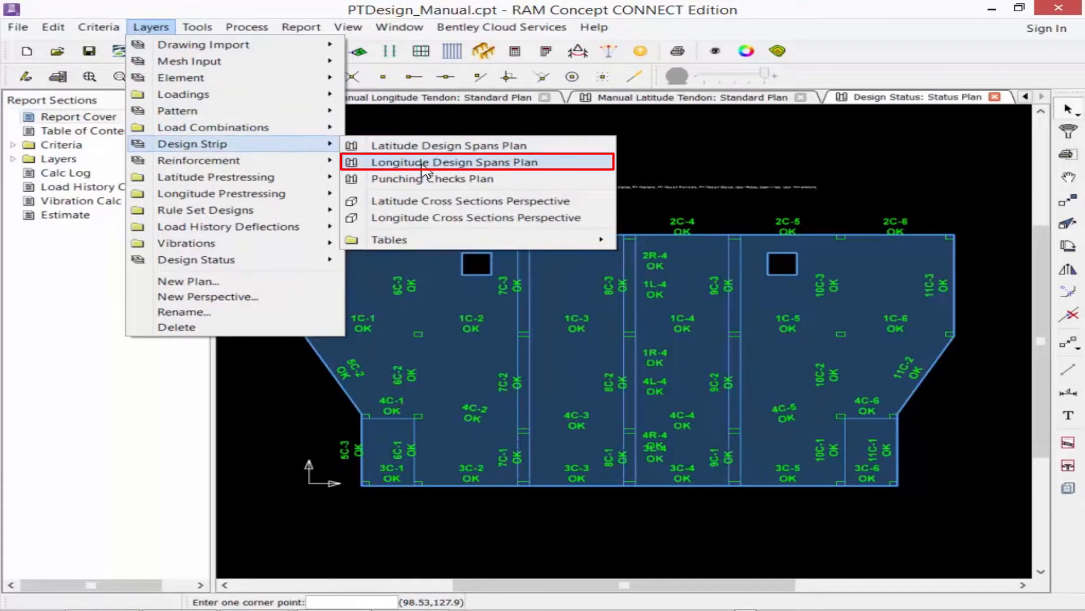
pyautogui.click(455, 162)
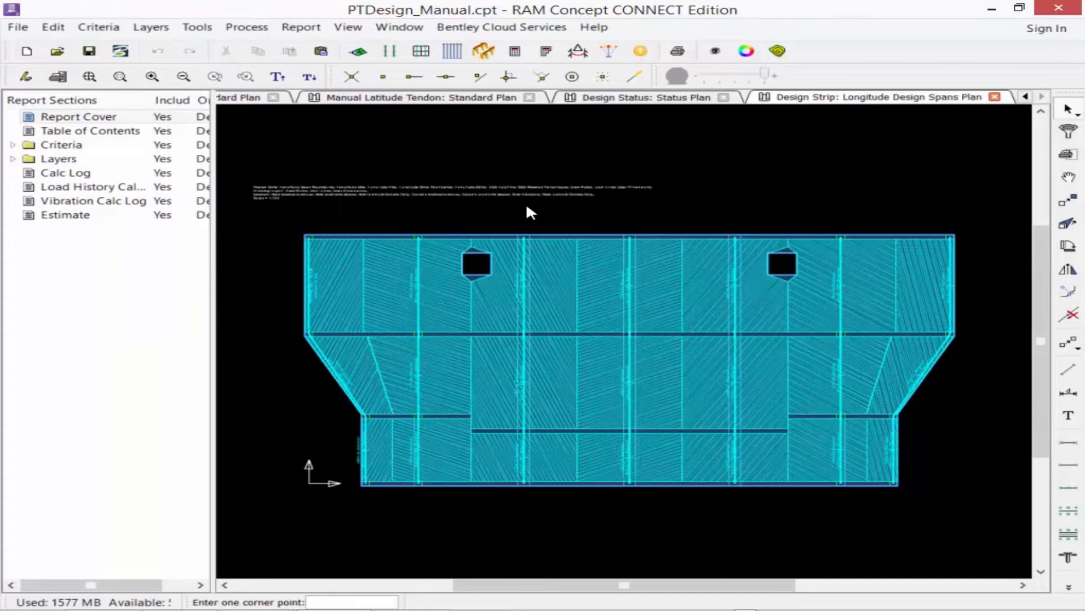
pyautogui.moveTo(425, 166)
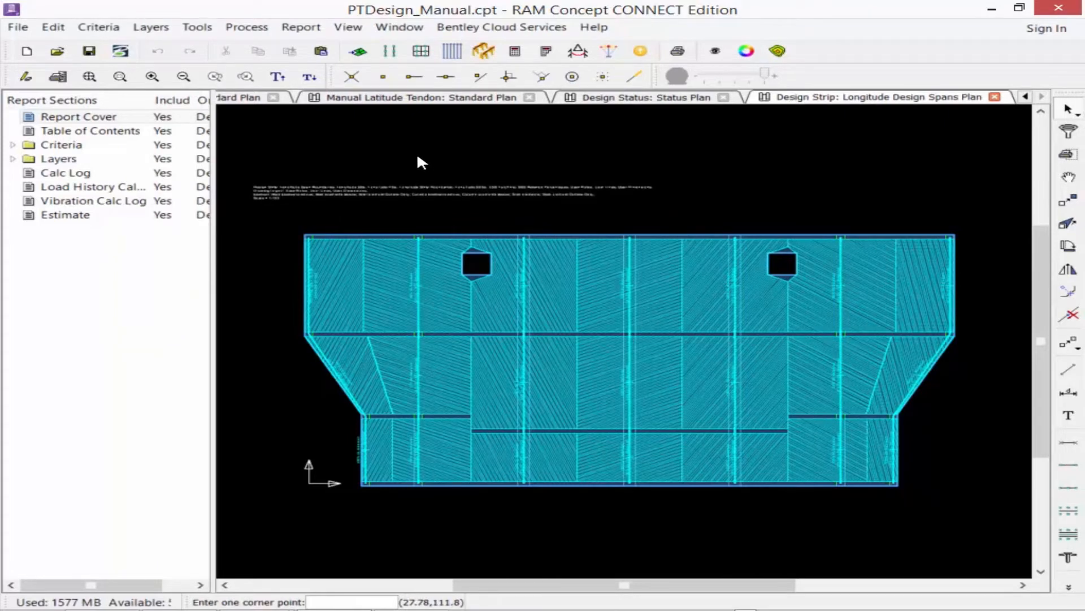
pyautogui.moveTo(557, 147)
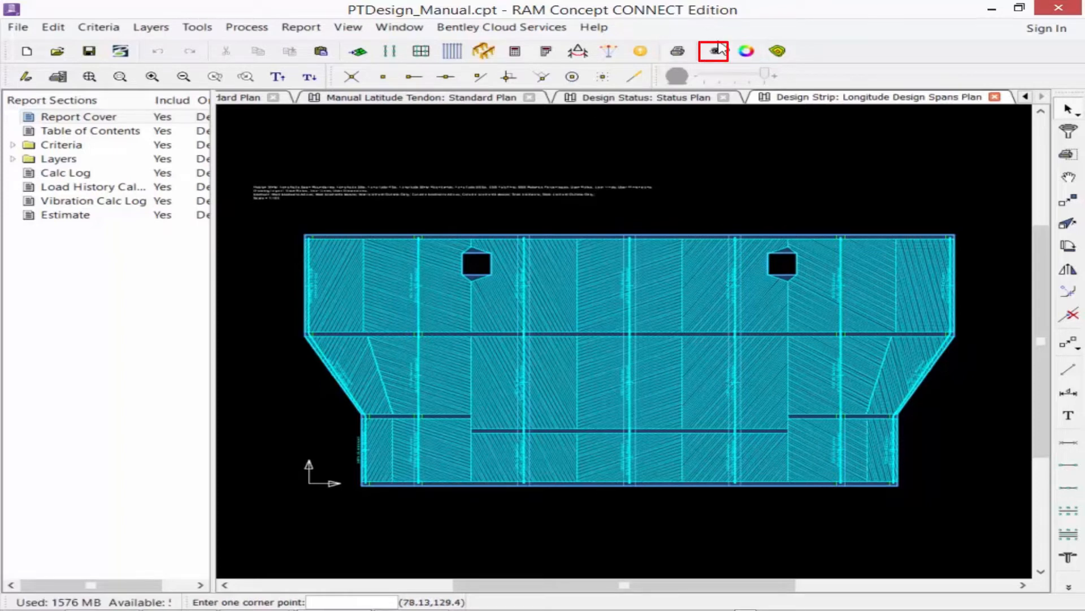
pyautogui.moveTo(713, 51)
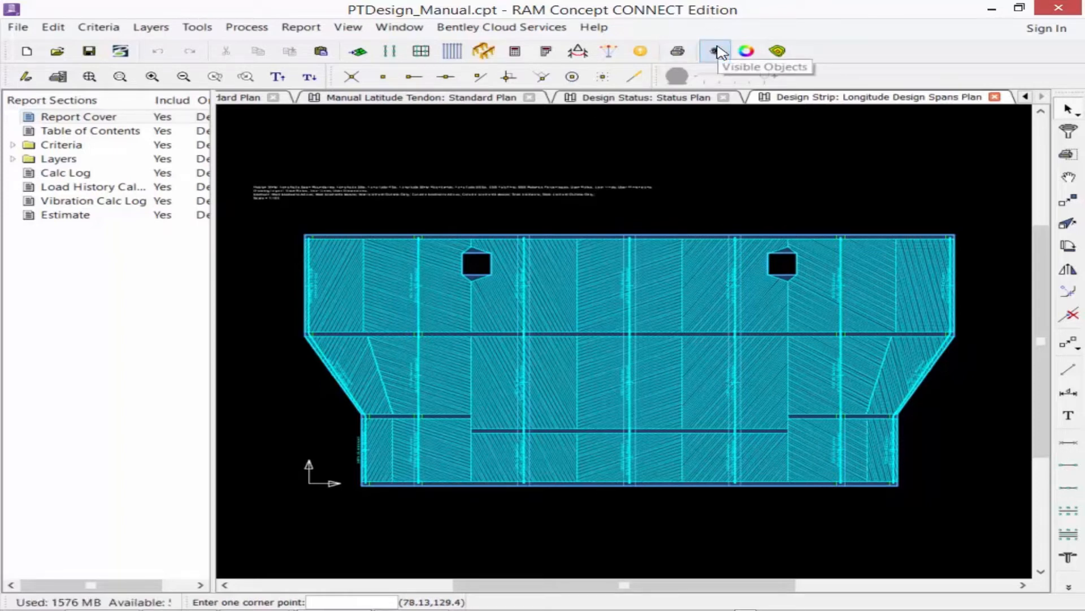
# Step: Review and confirm the visible-object settings for the Longitude Design Spans Plan
pyautogui.click(717, 51)
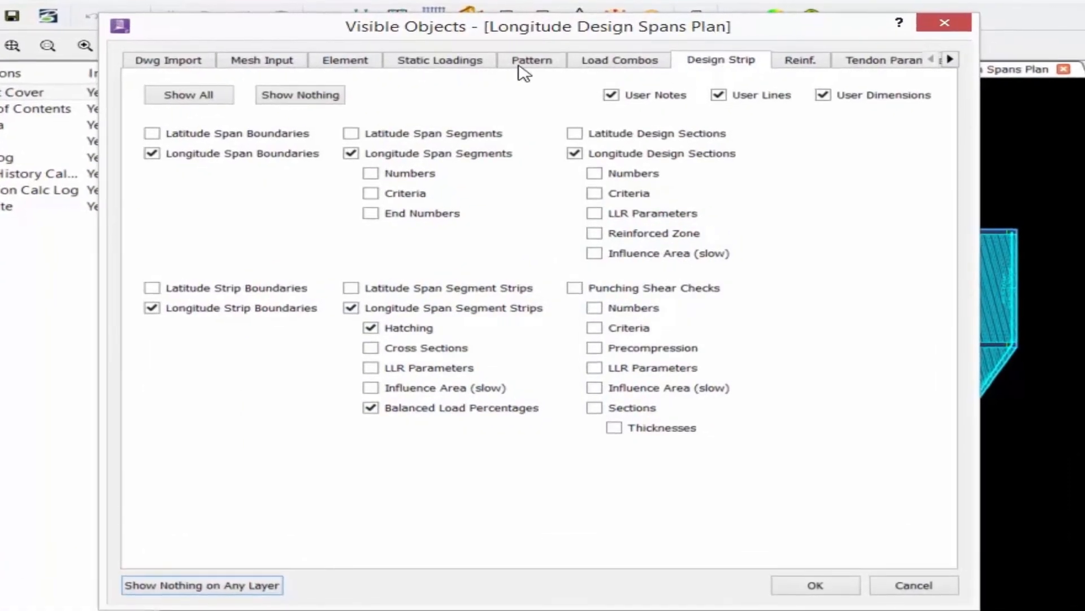
pyautogui.click(371, 407)
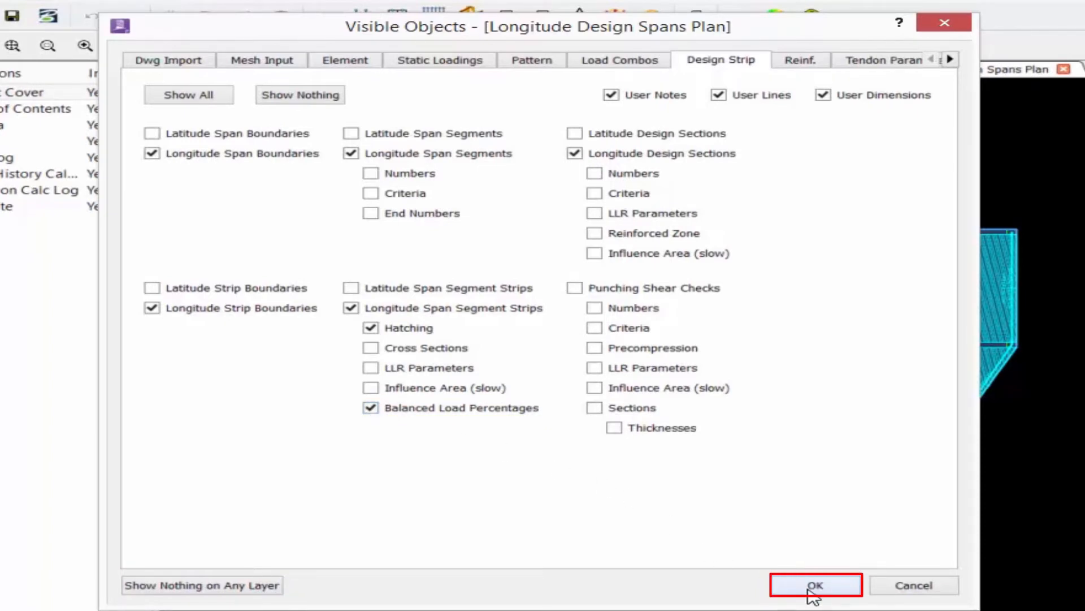
pyautogui.click(815, 585)
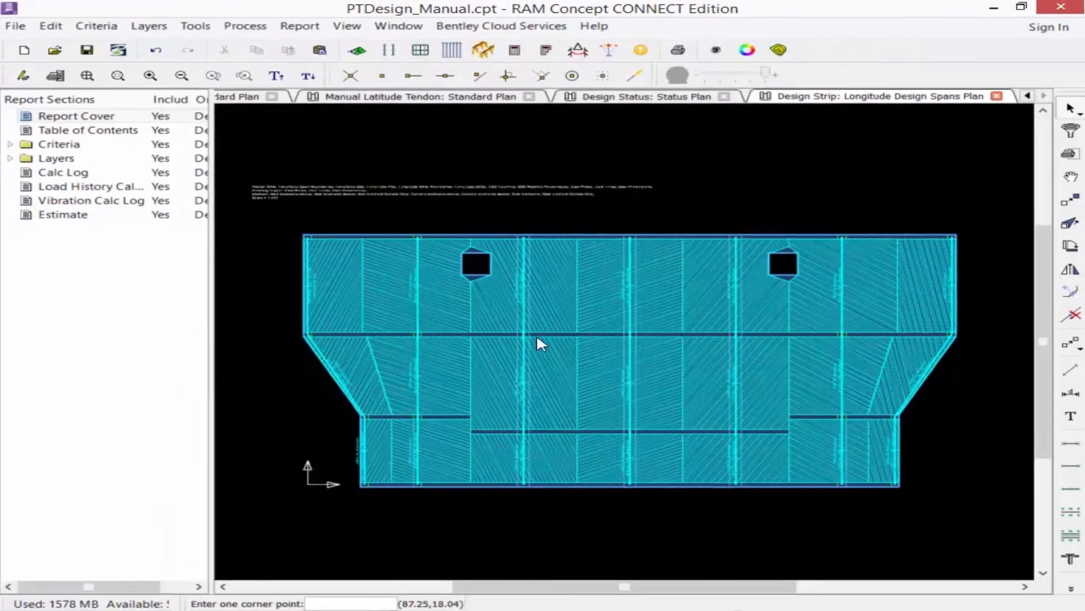
# Step: Return to the Manual Longitude Tendon standard plan showing tendon profile points
pyautogui.click(276, 76)
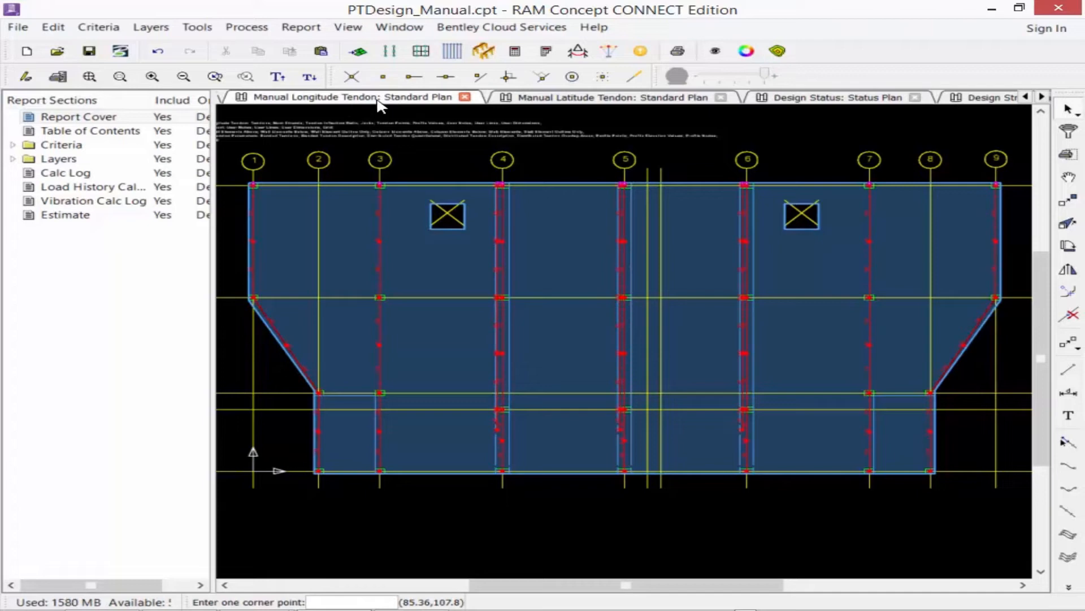
pyautogui.moveTo(386, 133)
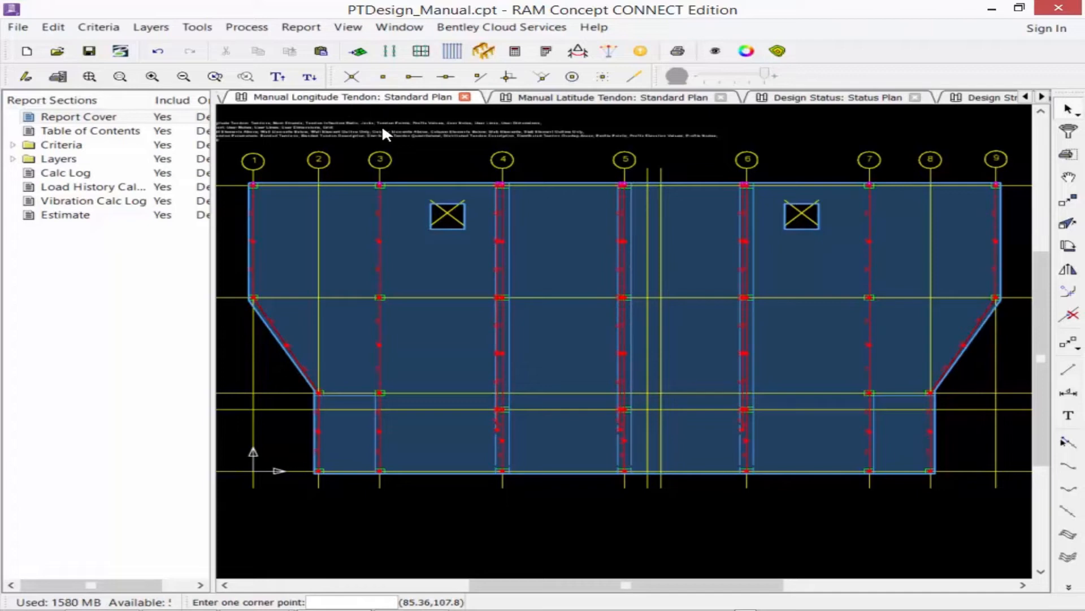
pyautogui.moveTo(371, 339)
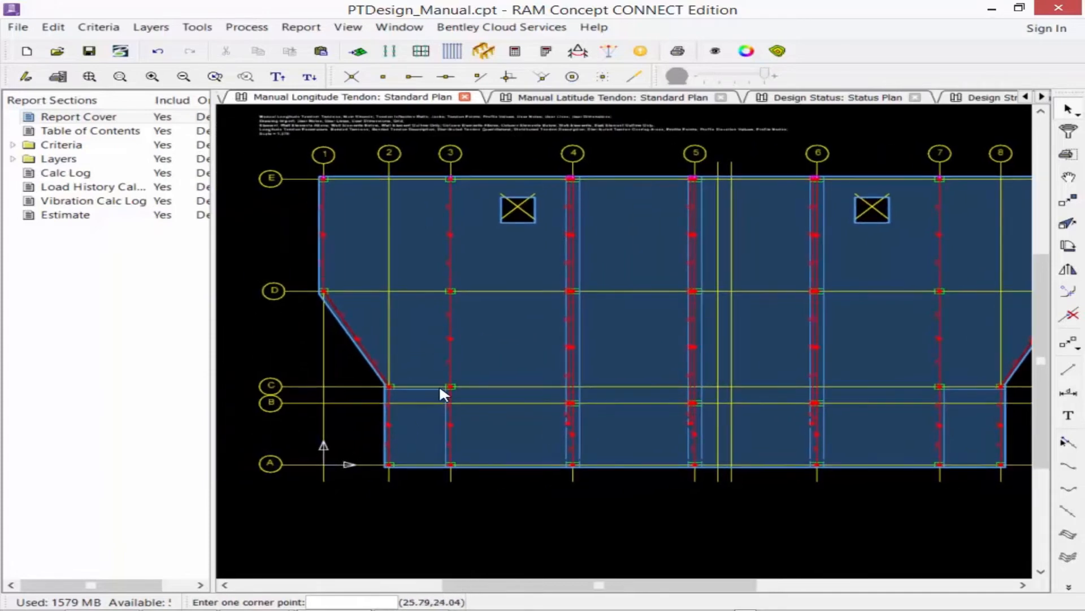
pyautogui.moveTo(418, 291)
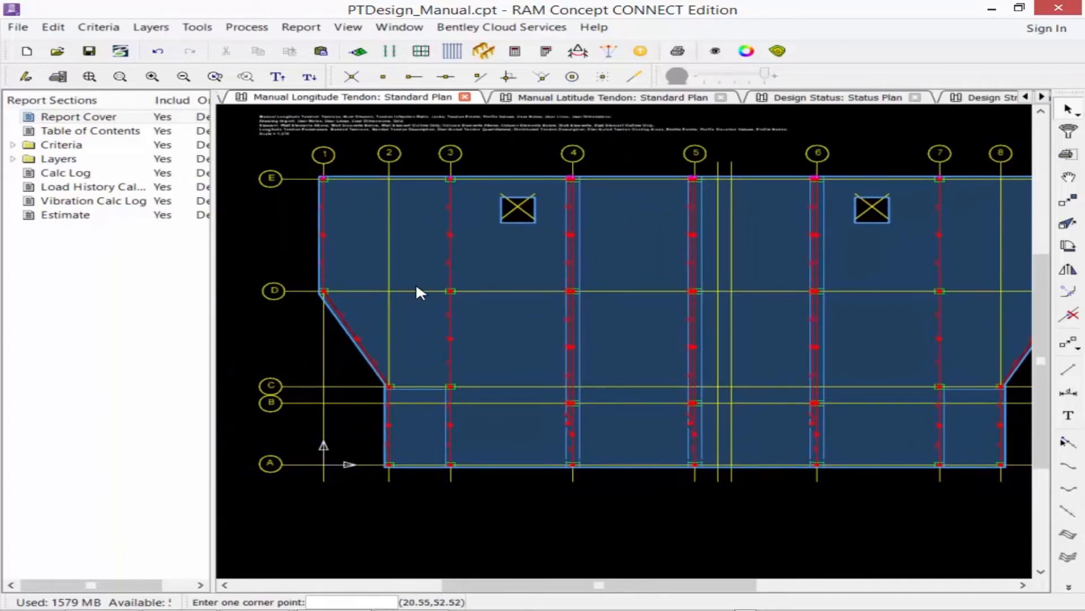
pyautogui.moveTo(469, 356)
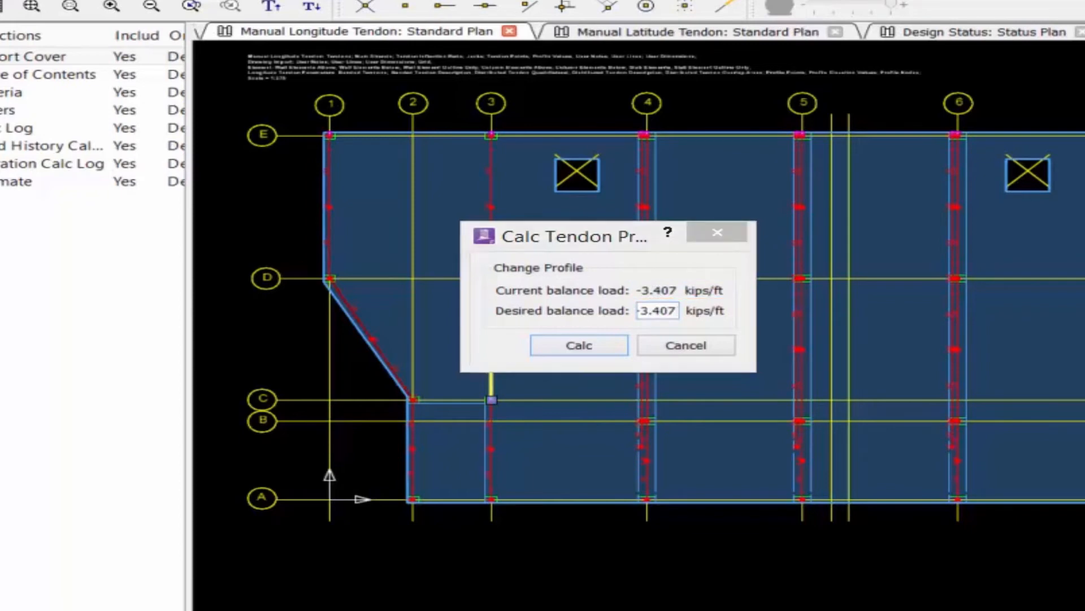
pyautogui.moveTo(636, 385)
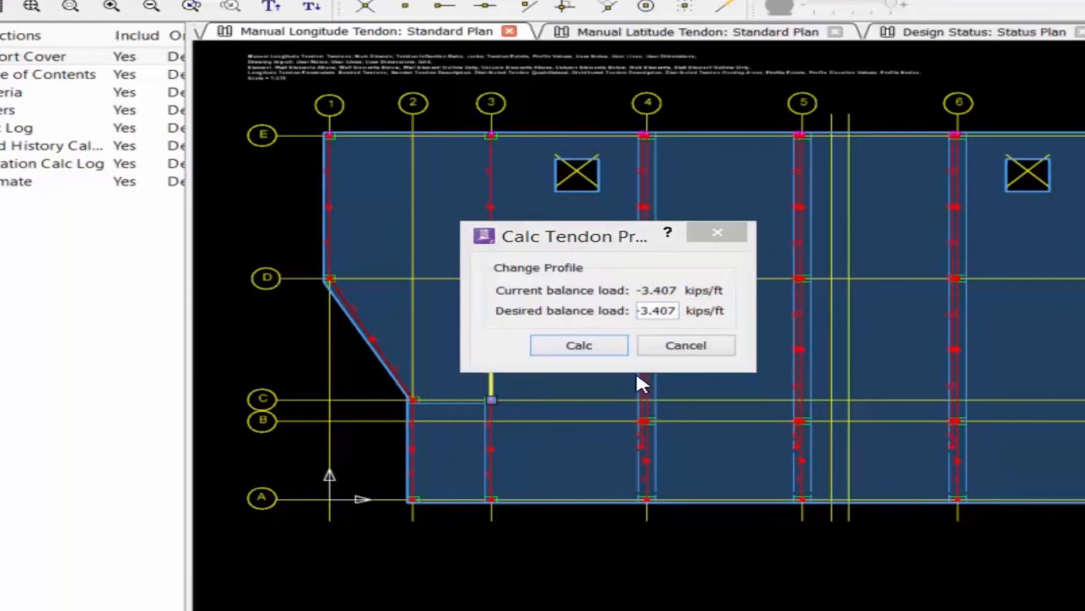
# Step: Open Calc Tendon Profile for the gridline 3 tendon showing the -3.407 kips/ft balance load
pyautogui.click(578, 345)
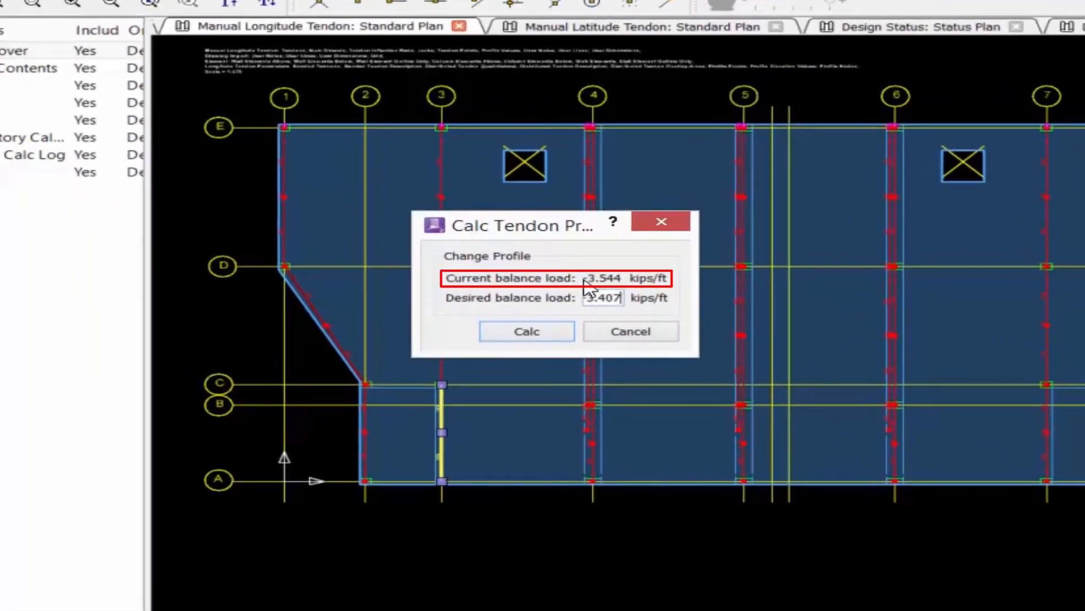
pyautogui.moveTo(596, 296)
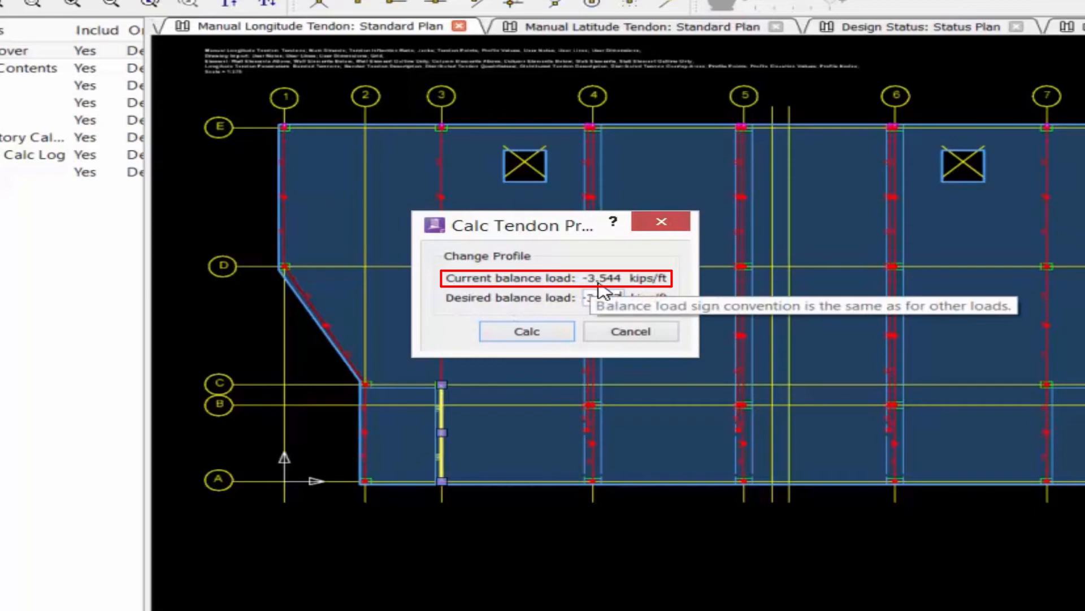
# Step: Recalculate the gridline 3 tendon profile with a desired balance load of -3.407 kips/ft
pyautogui.write('3.407')
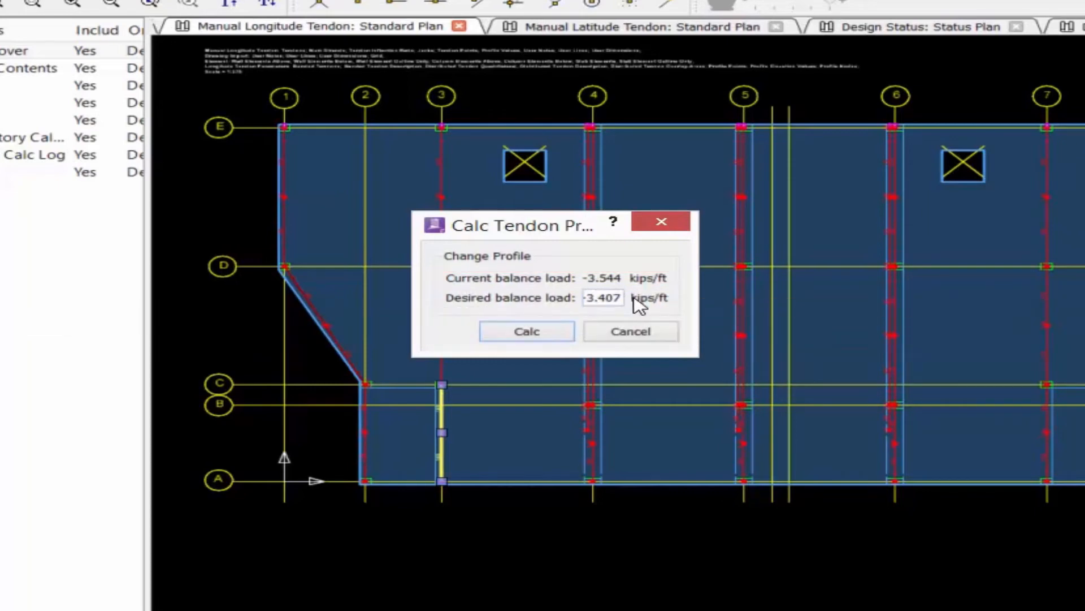
pyautogui.moveTo(554, 313)
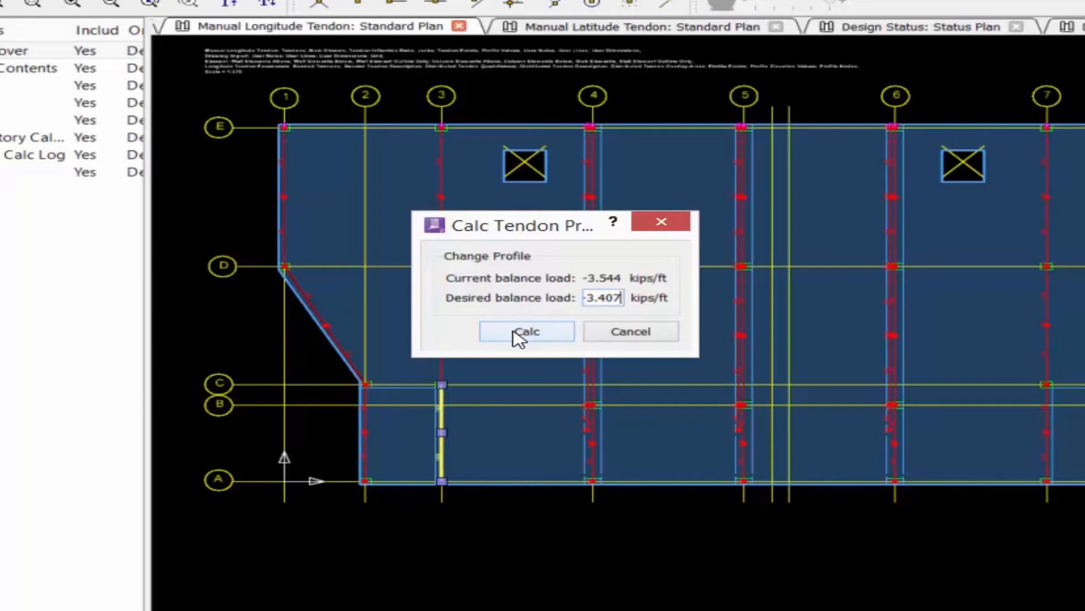
pyautogui.click(526, 331)
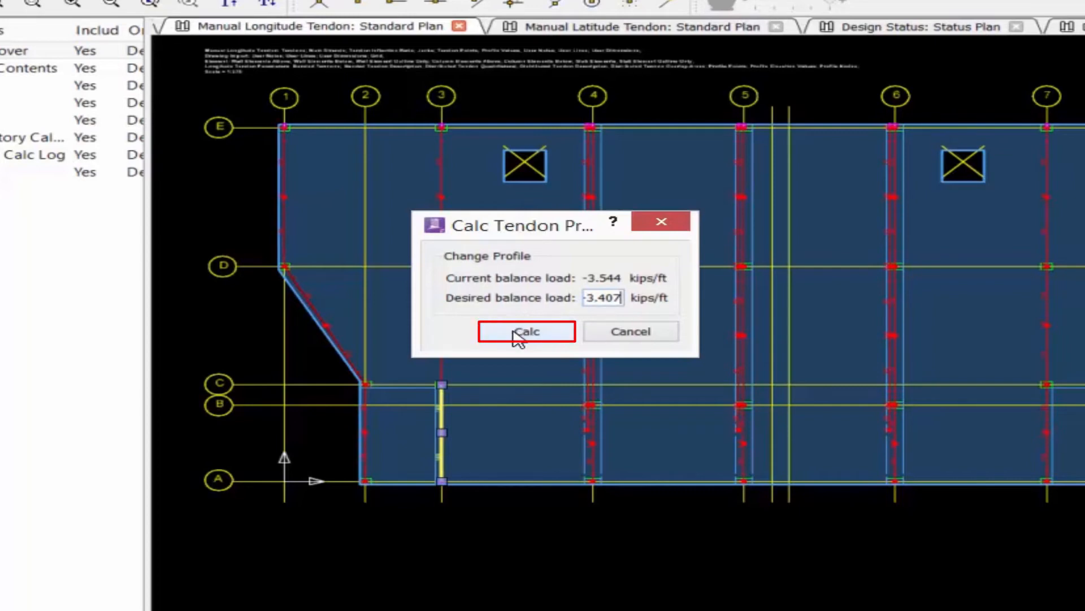
pyautogui.click(525, 331)
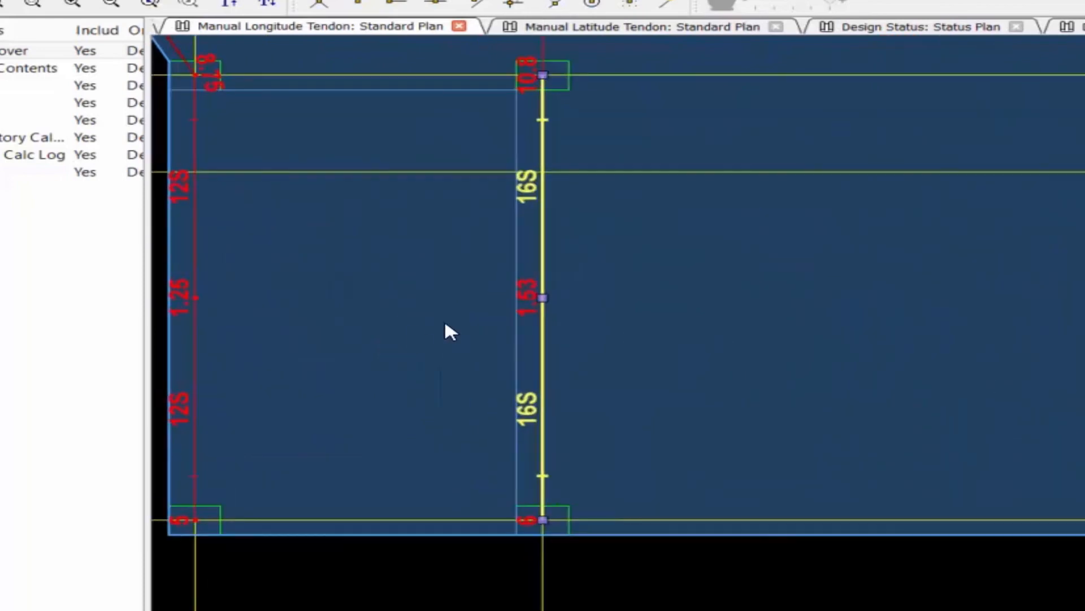
pyautogui.moveTo(501, 319)
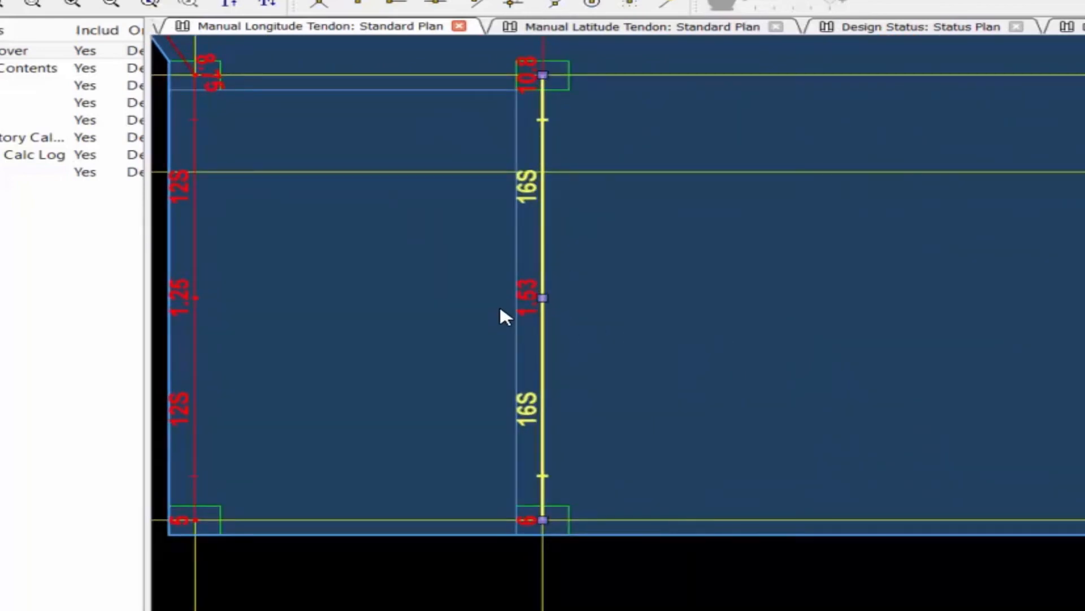
pyautogui.moveTo(490, 338)
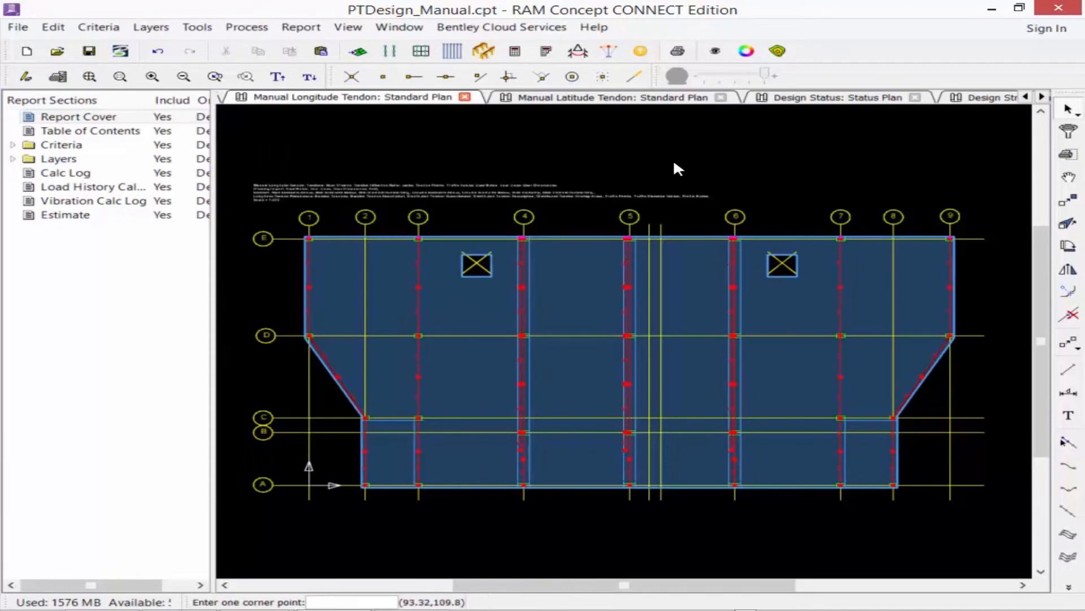
pyautogui.moveTo(677, 172)
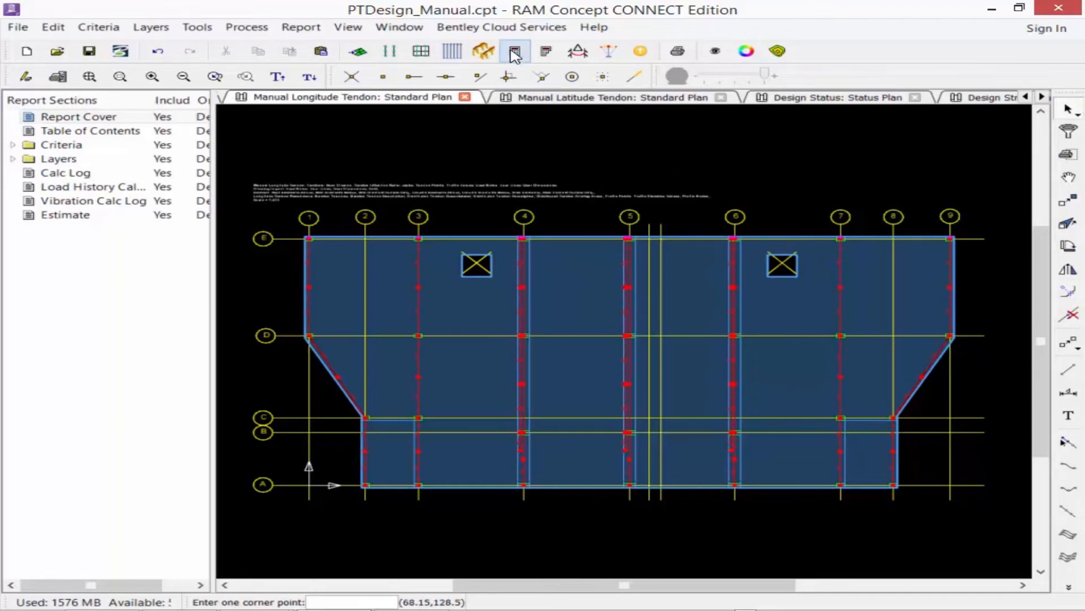
# Step: Generate the slab mesh with a 3 ft element size, adding a Mesh Input plan
pyautogui.click(513, 51)
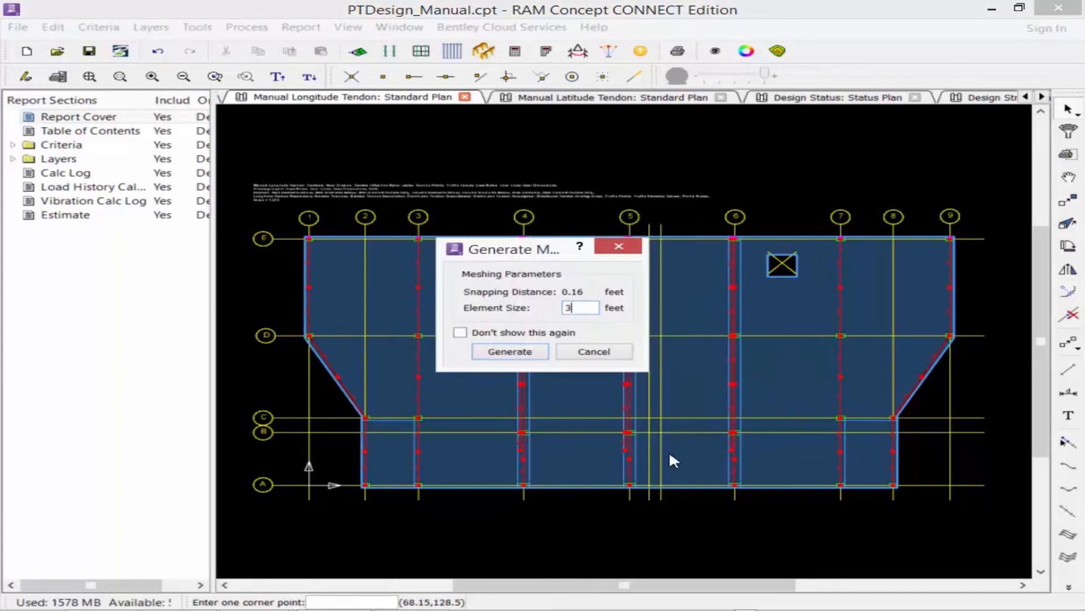
pyautogui.click(510, 350)
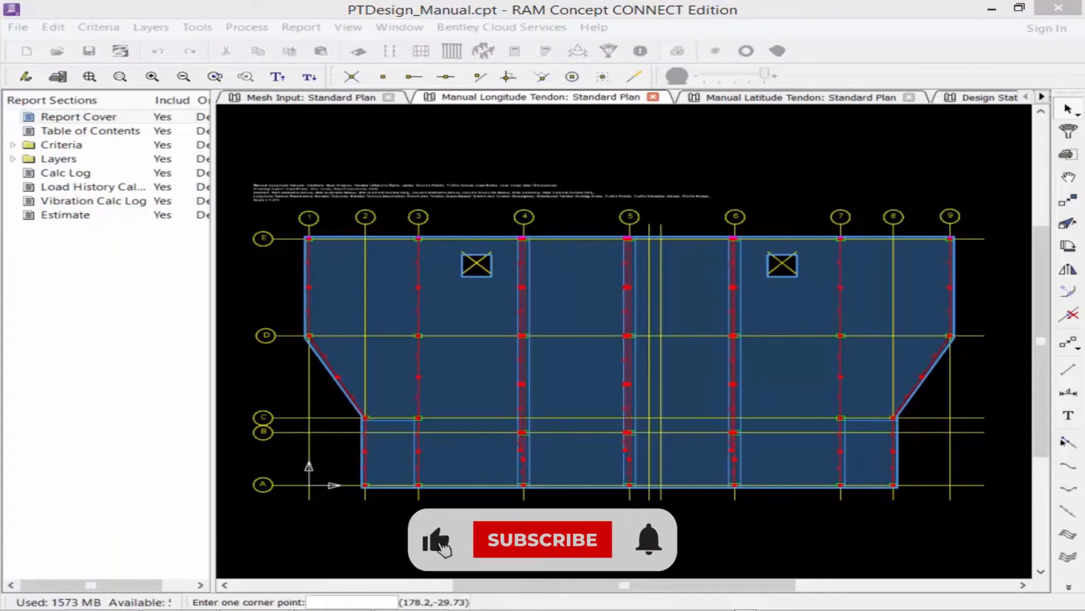
pyautogui.click(542, 539)
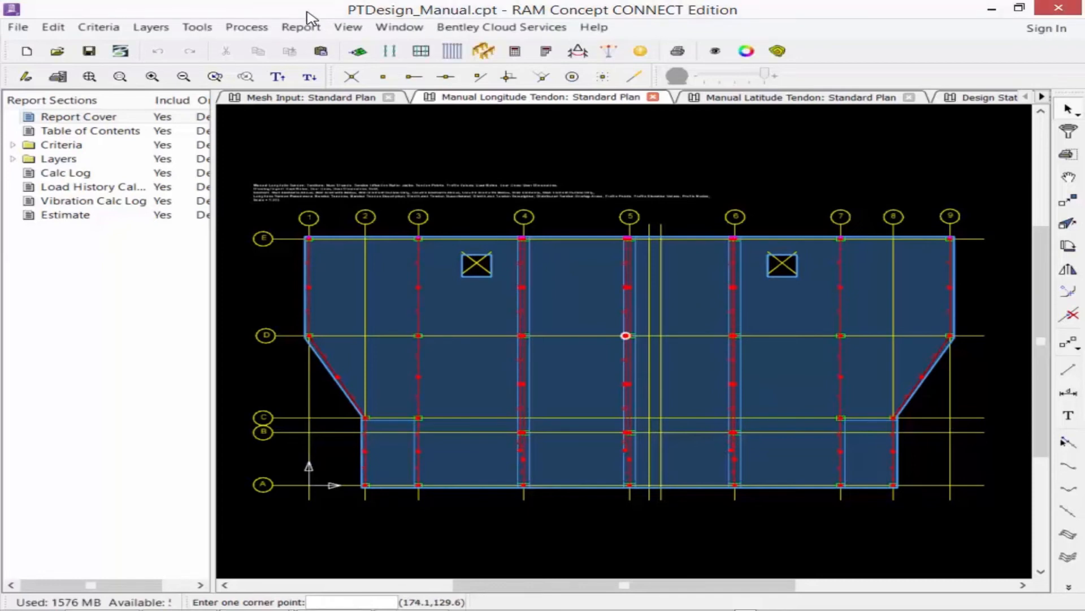
pyautogui.click(151, 27)
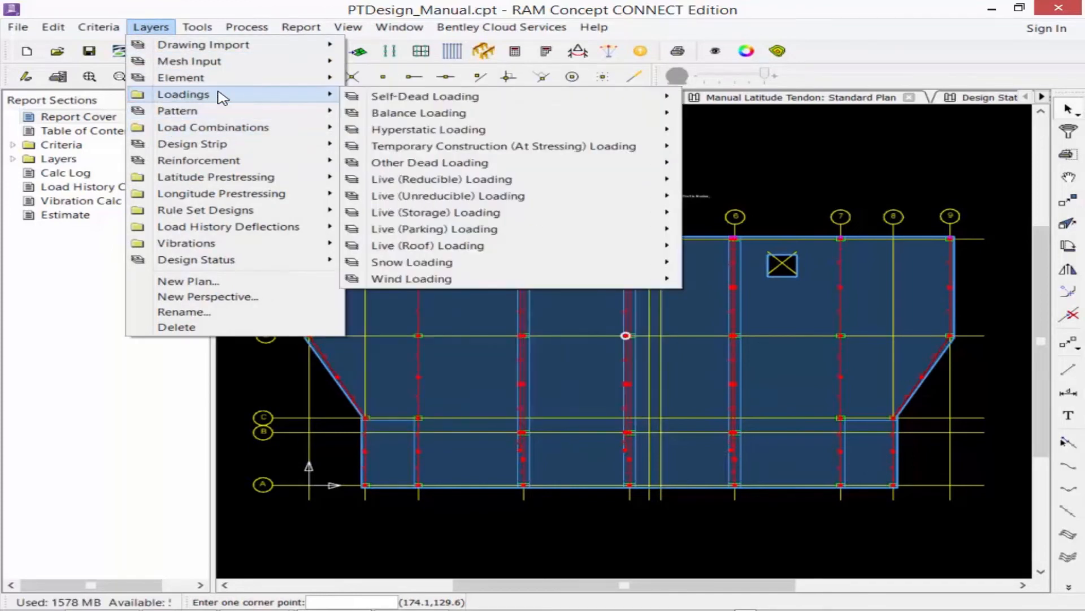
pyautogui.moveTo(418, 112)
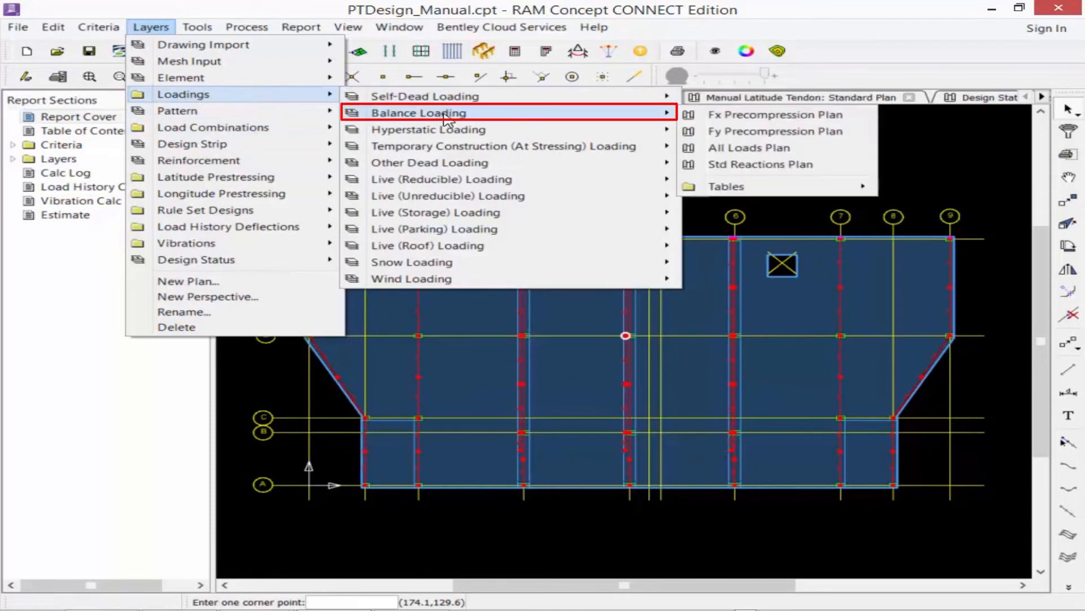
pyautogui.moveTo(757, 114)
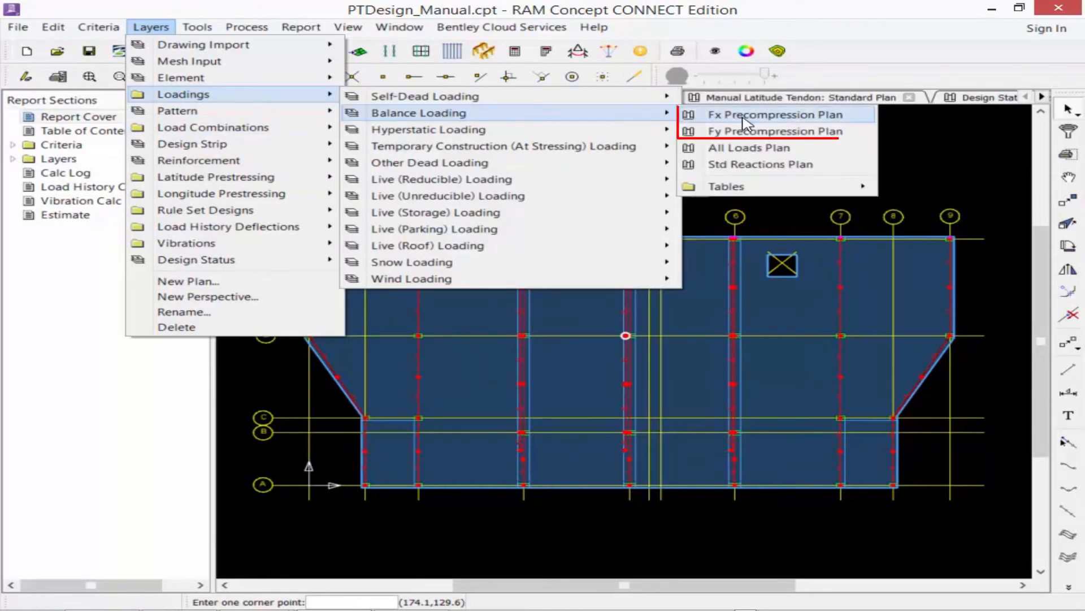
pyautogui.moveTo(935, 153)
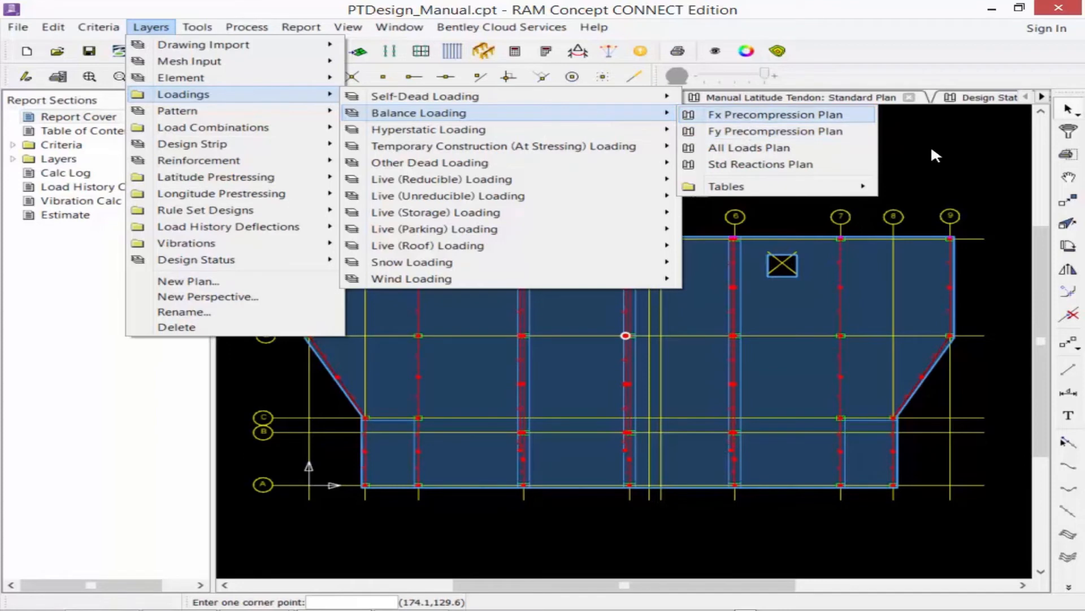
pyautogui.click(776, 114)
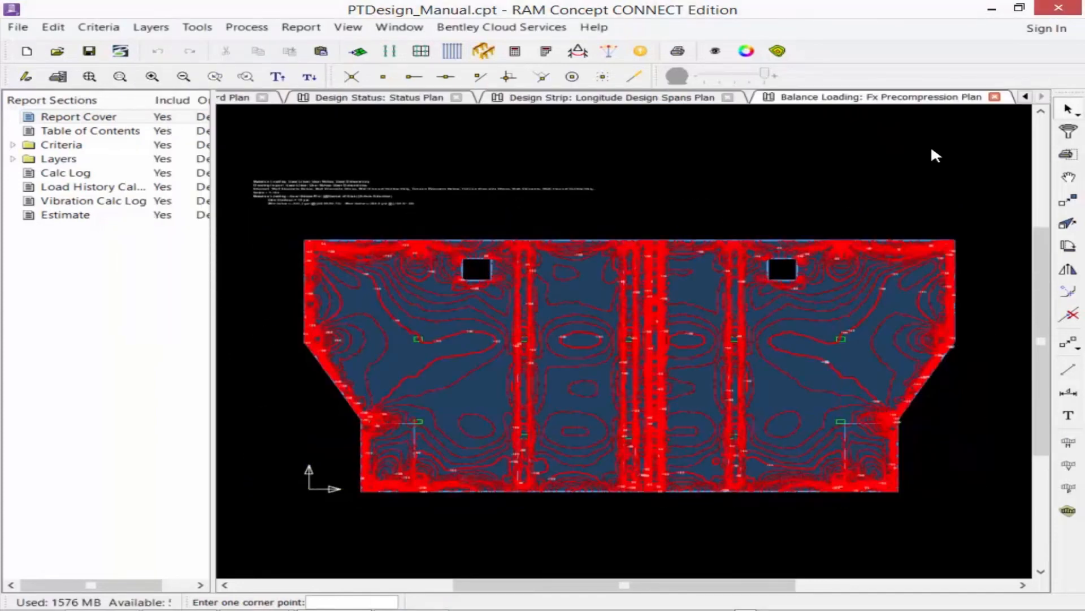
pyautogui.click(278, 75)
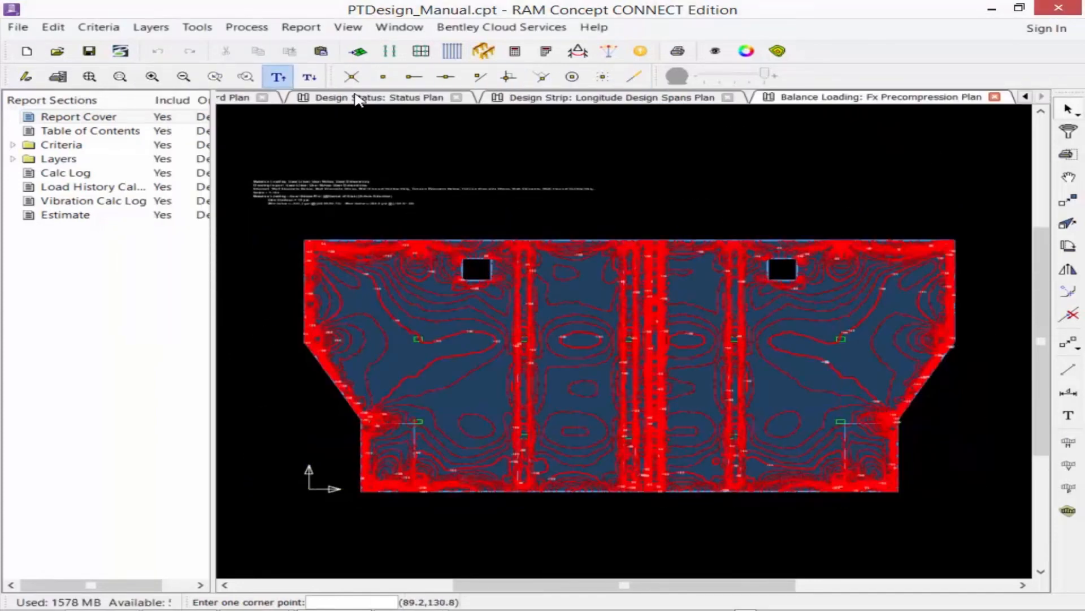
pyautogui.click(278, 76)
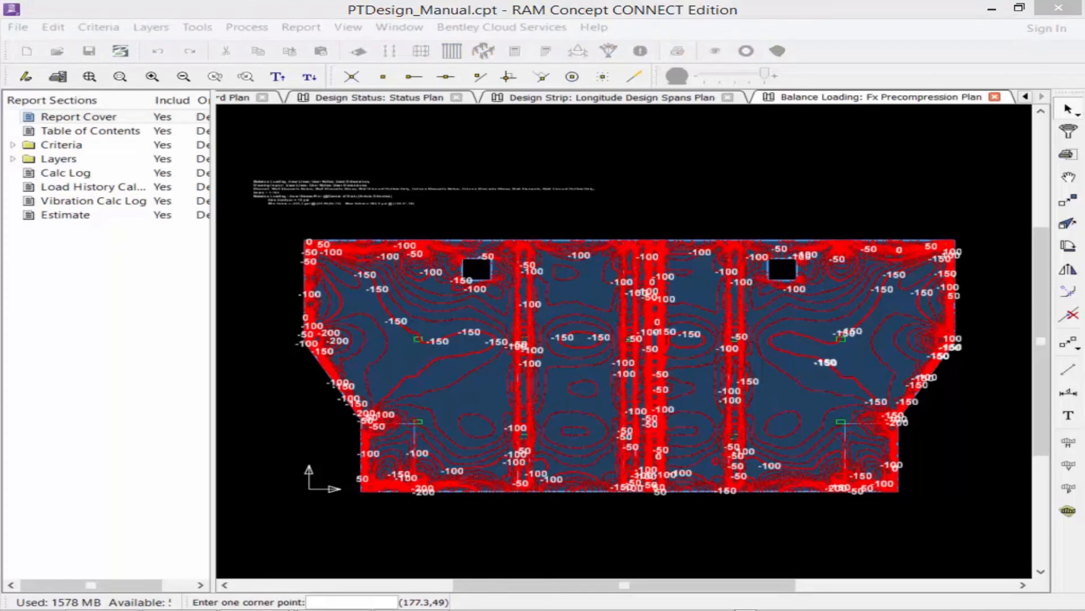
pyautogui.moveTo(118, 19)
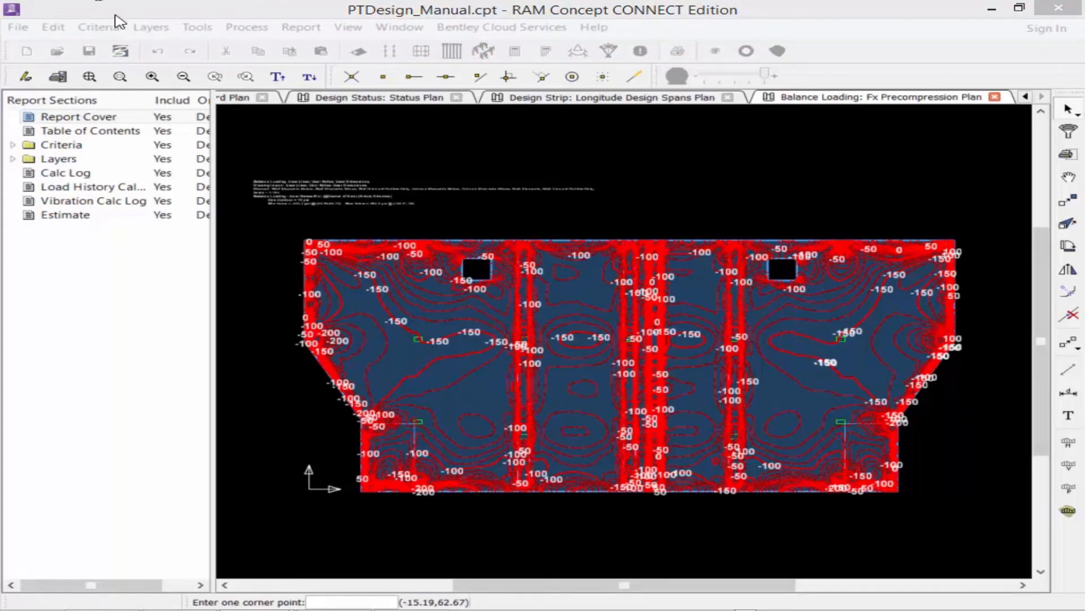
# Step: Show the Balance Loading Fy Precompression Plan with its precompression contours
pyautogui.click(151, 27)
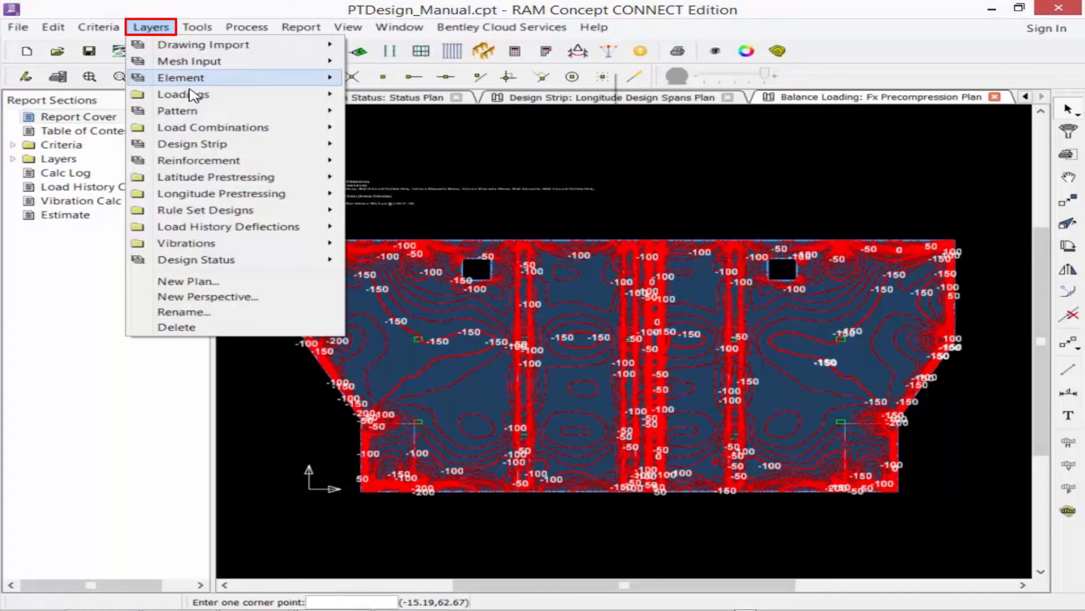
pyautogui.click(183, 94)
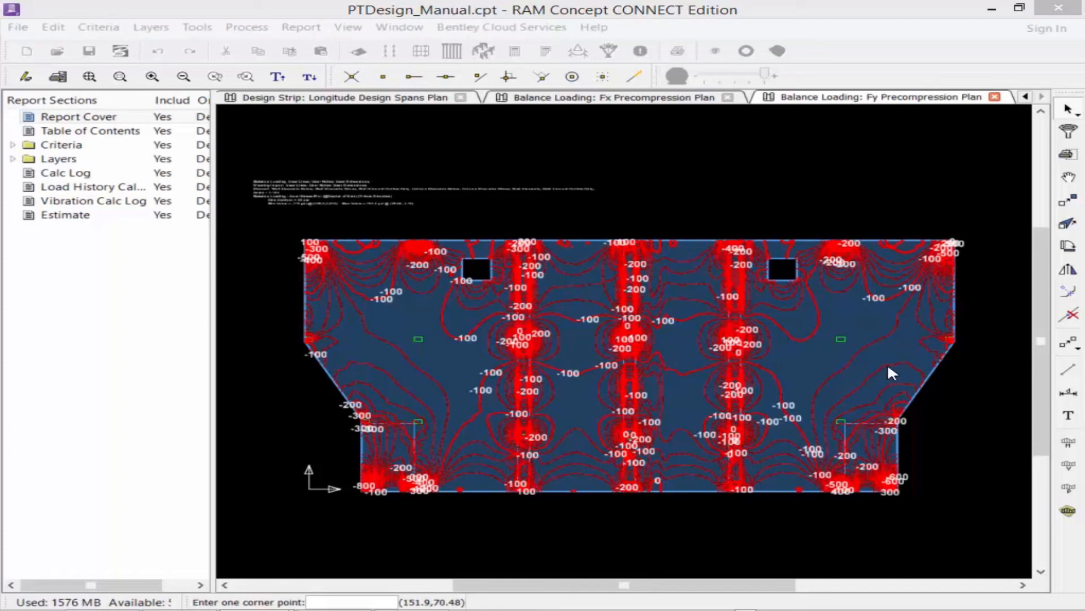
# Step: Show the Hyperstatic Loading Std Reactions Plan with support reaction values
pyautogui.click(150, 27)
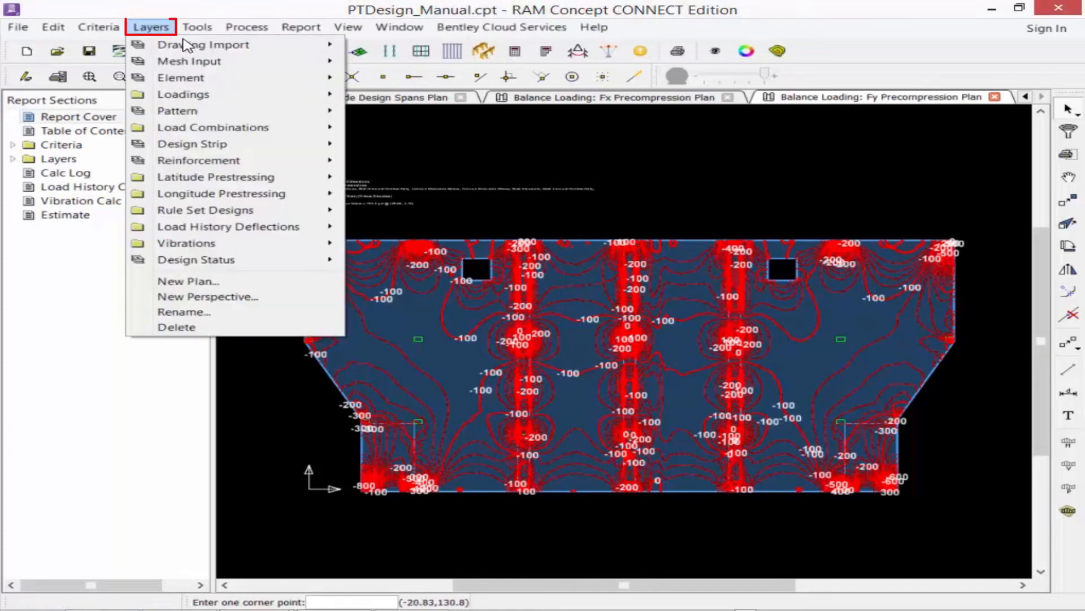
pyautogui.moveTo(189, 61)
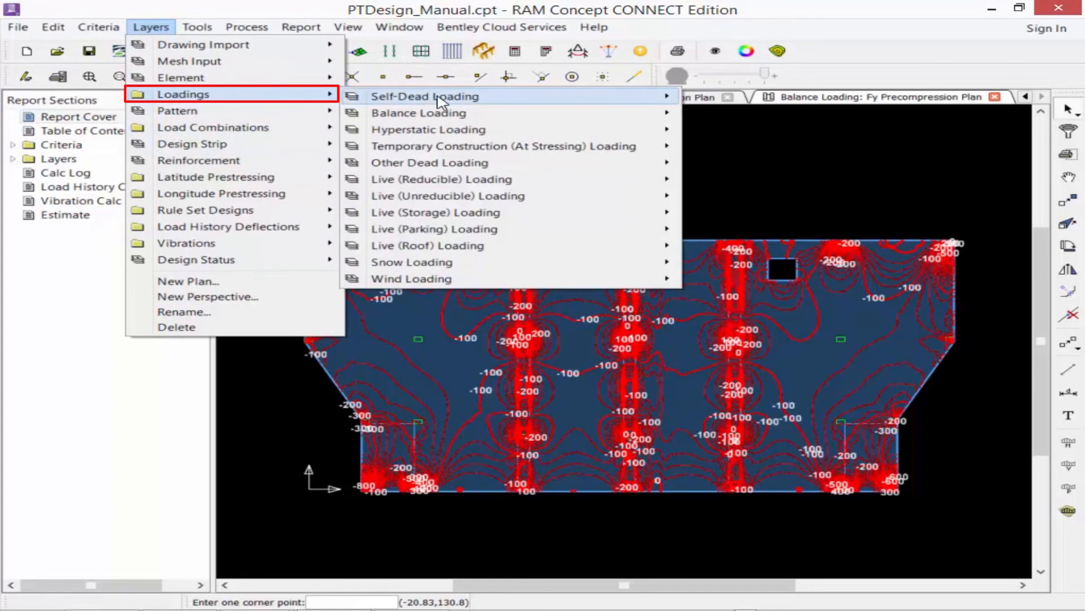
pyautogui.moveTo(427, 129)
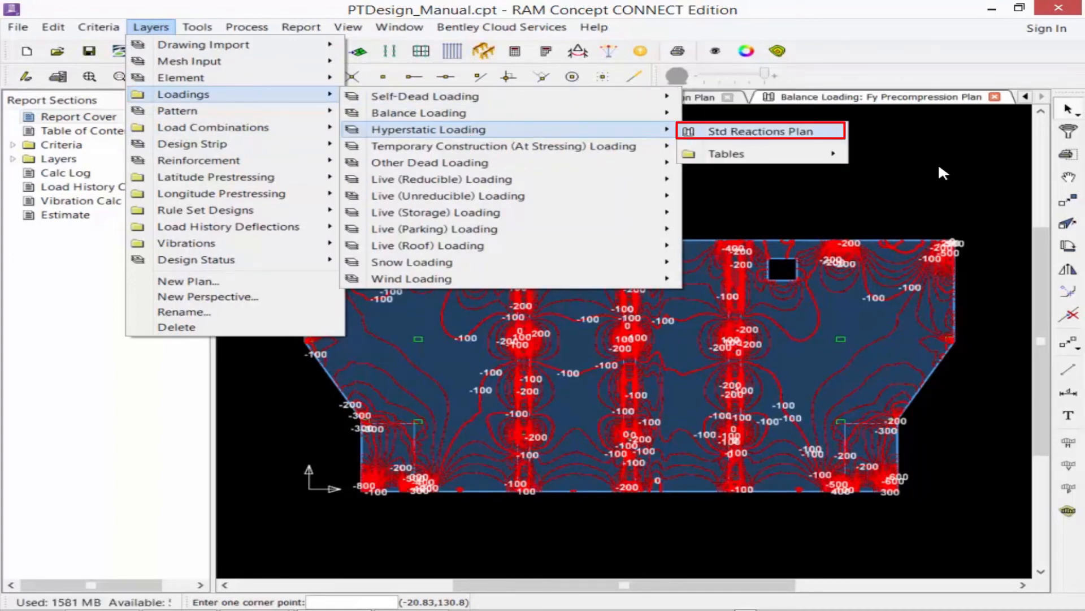
pyautogui.click(747, 131)
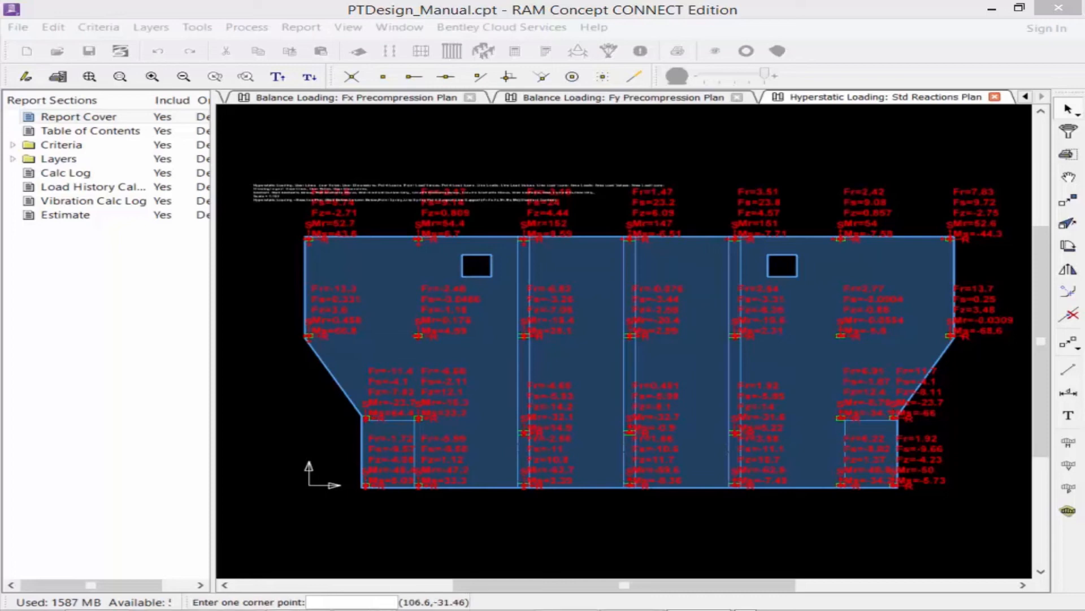
pyautogui.moveTo(151, 27)
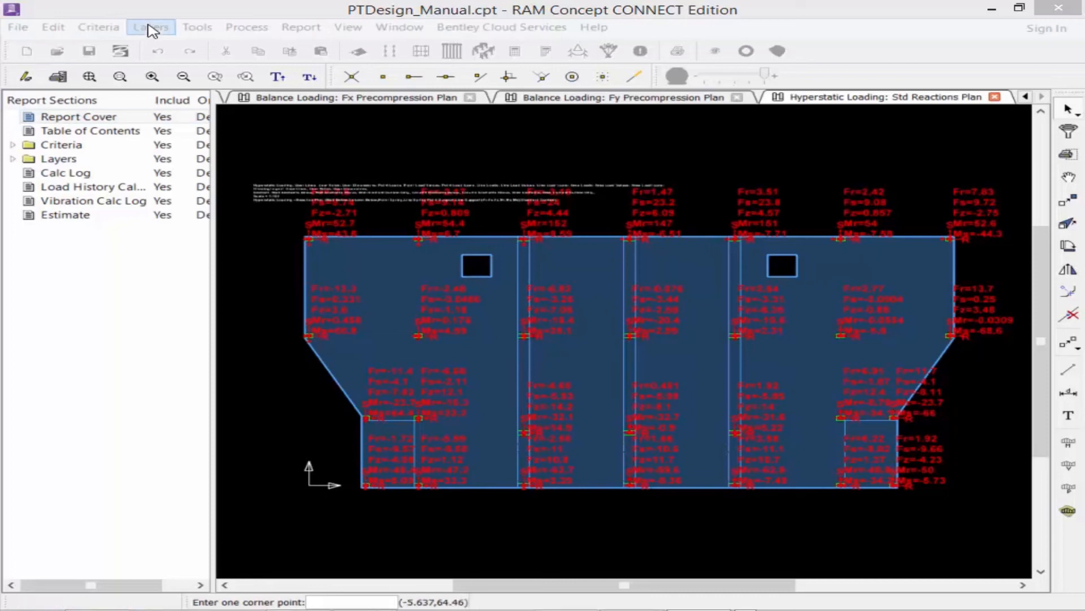
# Step: Show the Manual Latitude Tendon standard plan with its tendons across the slab
pyautogui.click(150, 27)
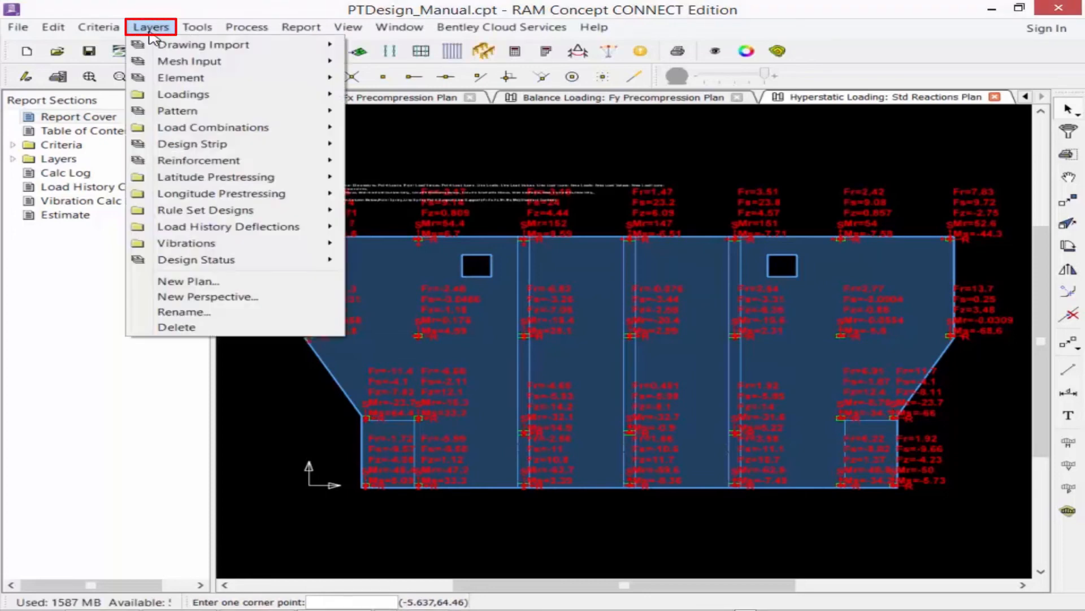
pyautogui.moveTo(215, 177)
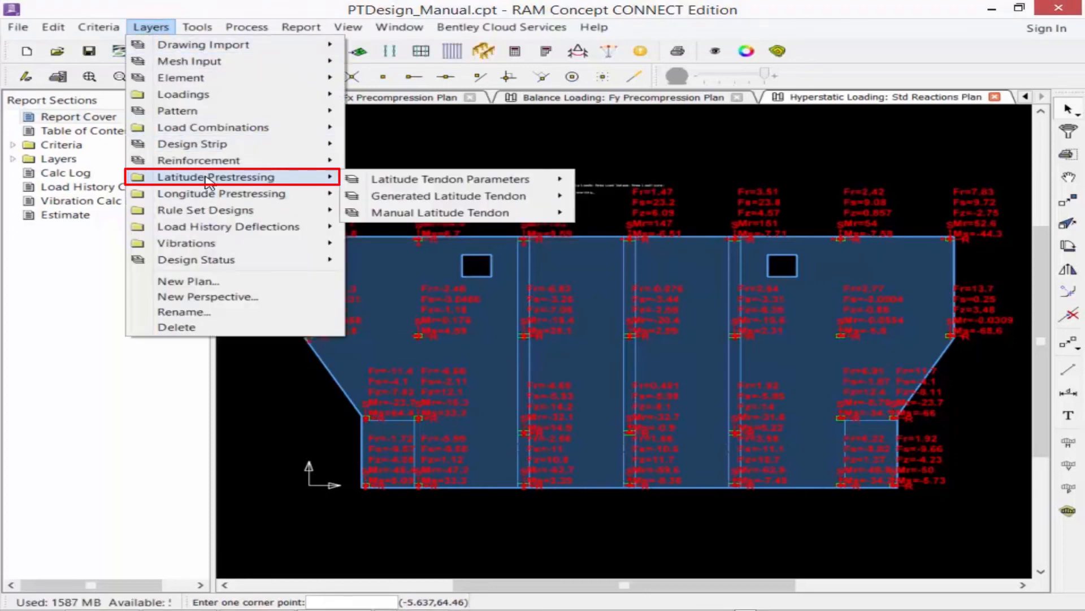
pyautogui.moveTo(440, 213)
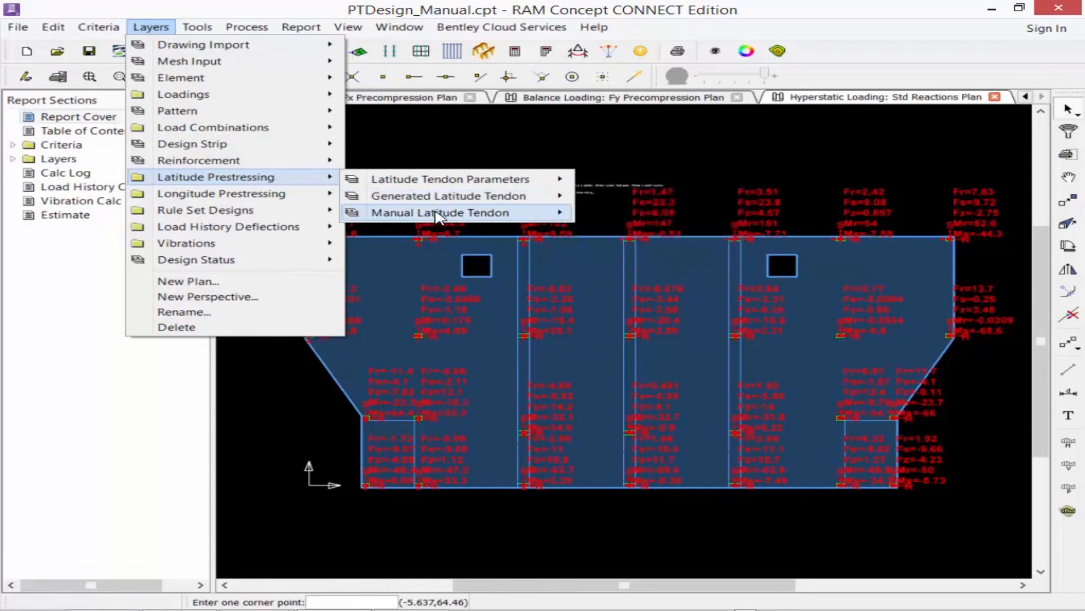
pyautogui.moveTo(440, 213)
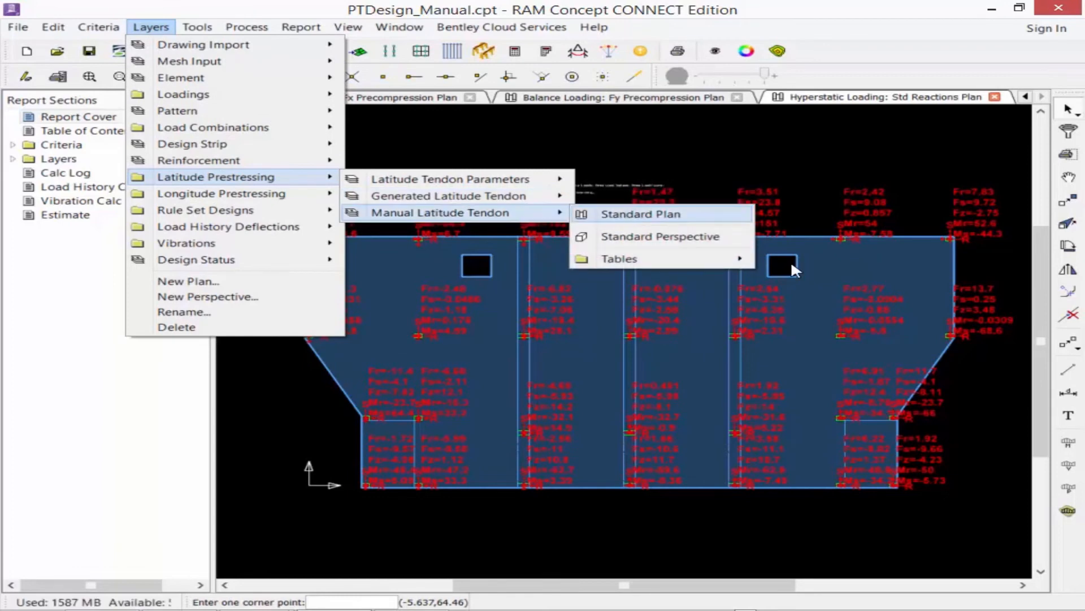
pyautogui.click(640, 213)
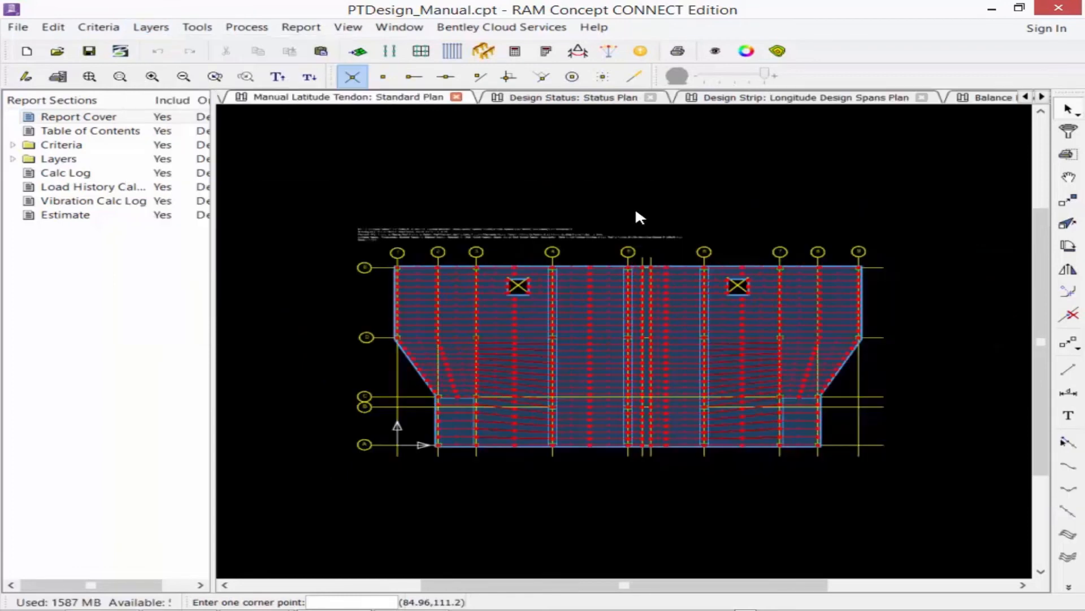
pyautogui.click(714, 50)
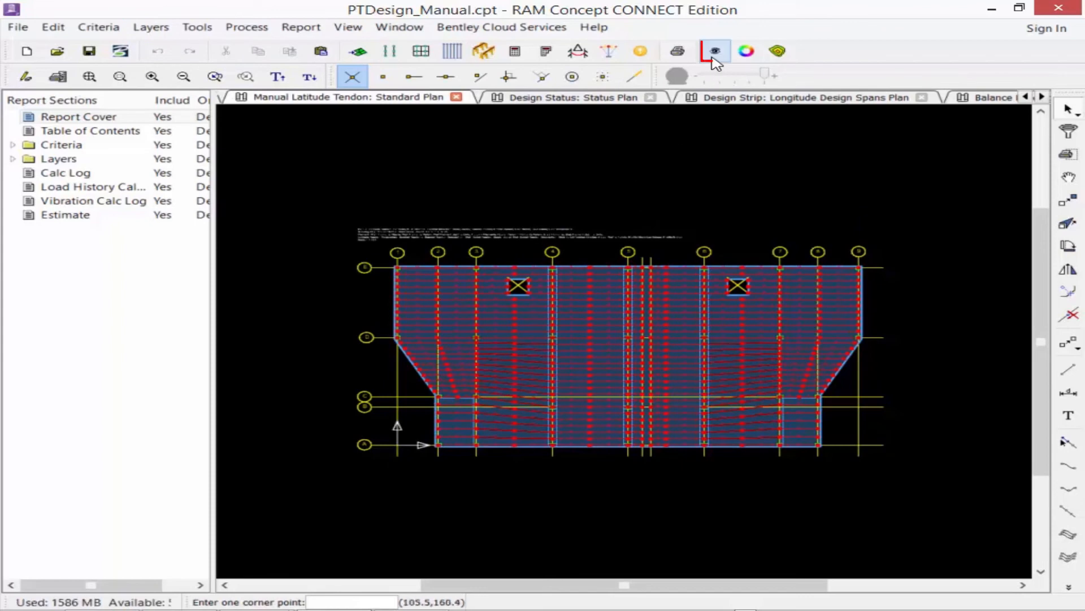
# Step: Display tendon forces with strand counts for the Manual Latitude Tendon layer
pyautogui.click(714, 51)
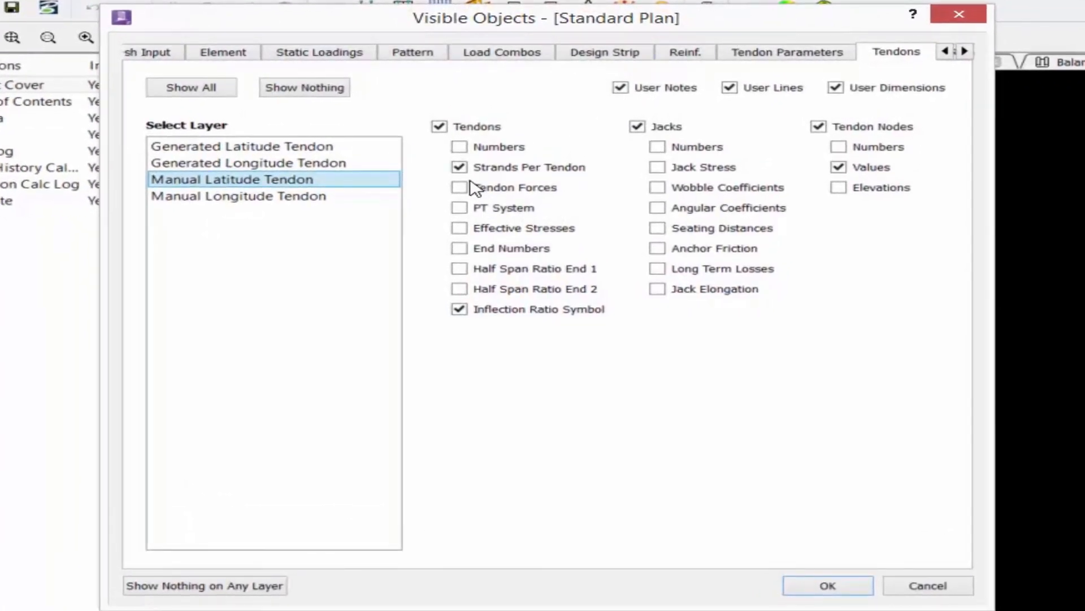
pyautogui.click(459, 186)
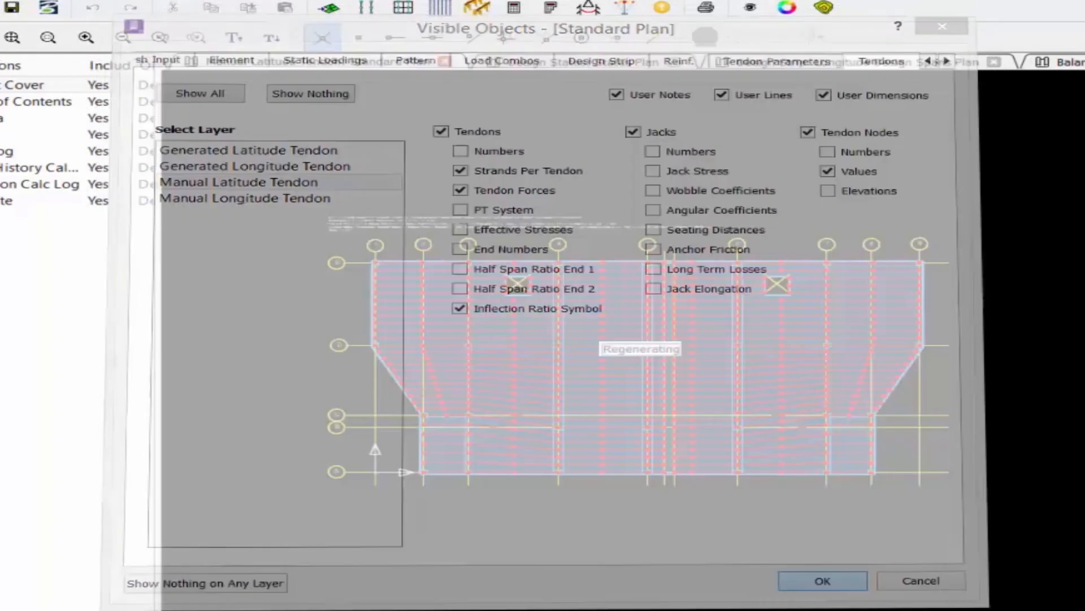
pyautogui.click(822, 580)
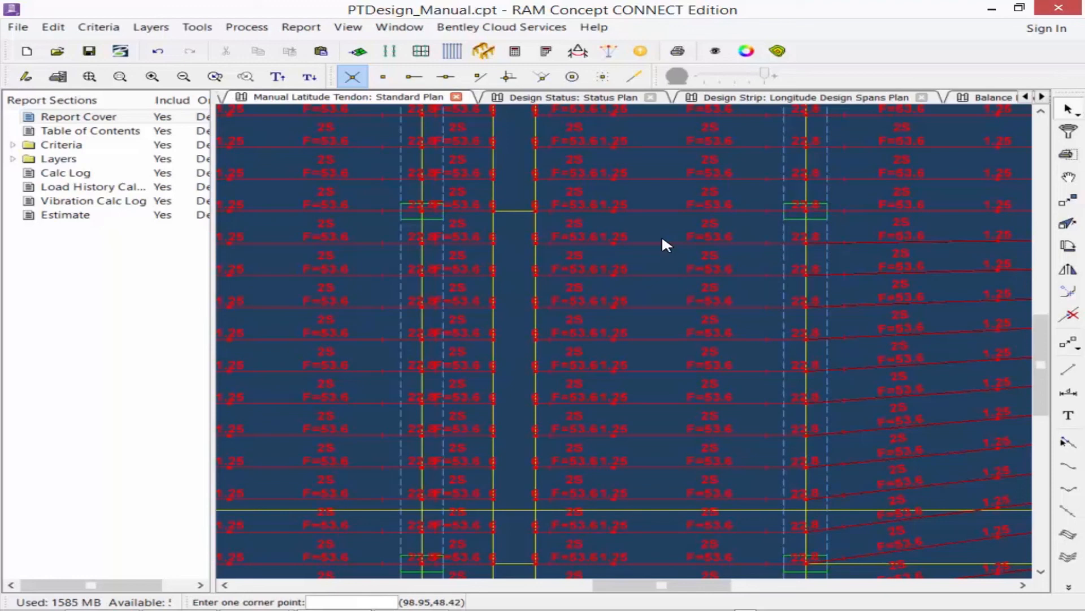
pyautogui.moveTo(541, 214)
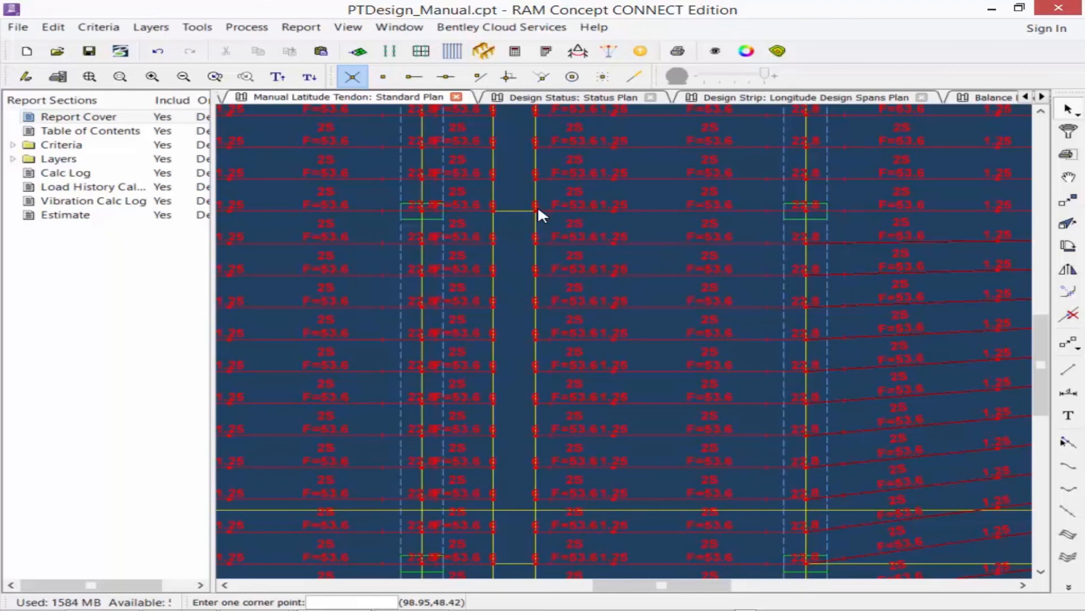
# Step: Show the Manual Longitude Tendon standard plan with tendon forces displayed
pyautogui.click(150, 27)
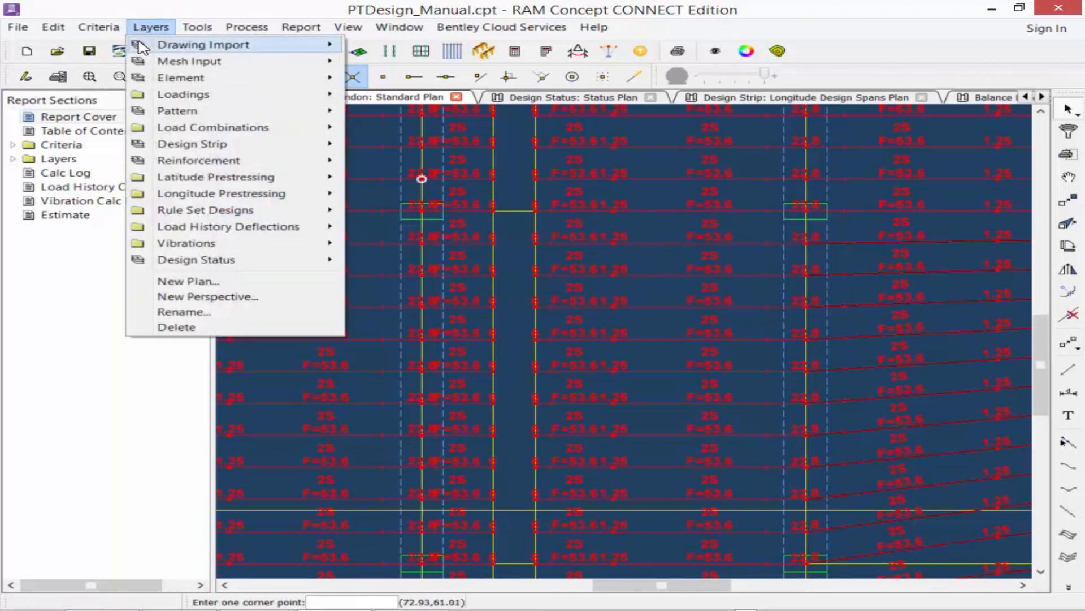
pyautogui.moveTo(445, 230)
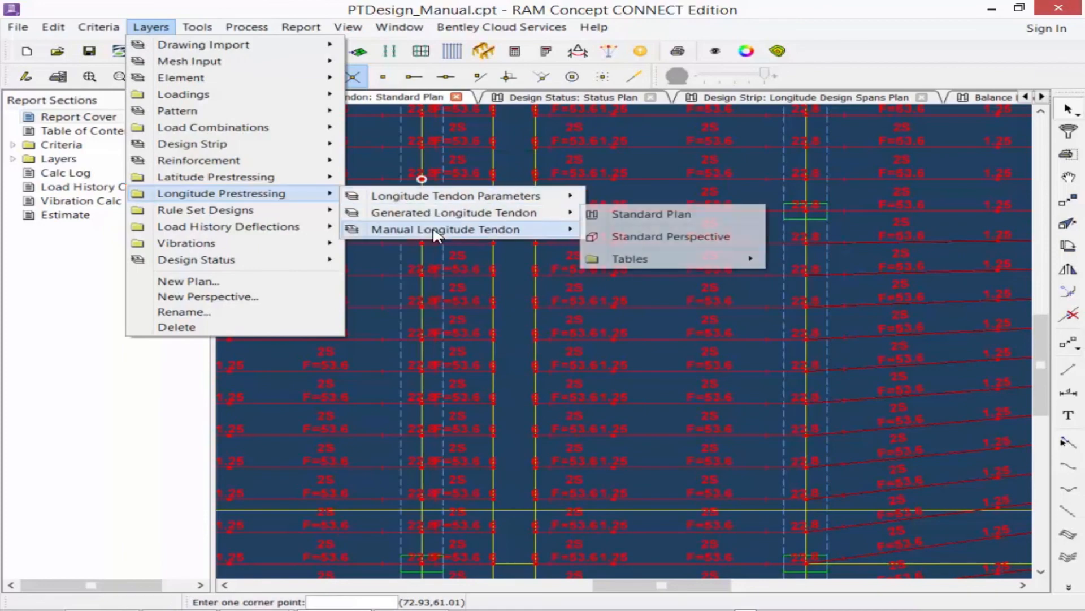
pyautogui.click(650, 214)
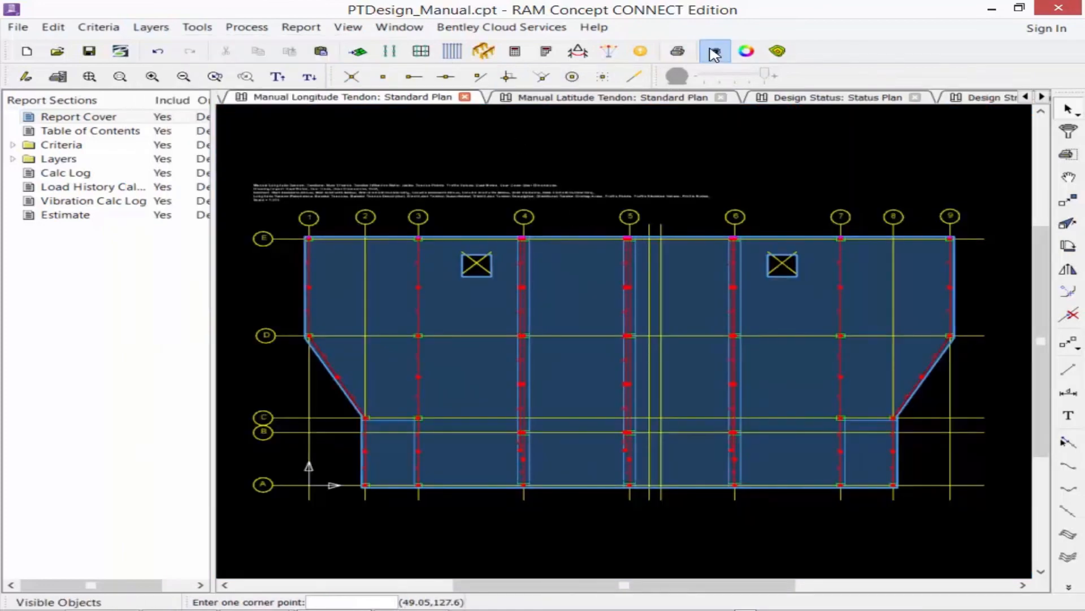
pyautogui.click(714, 51)
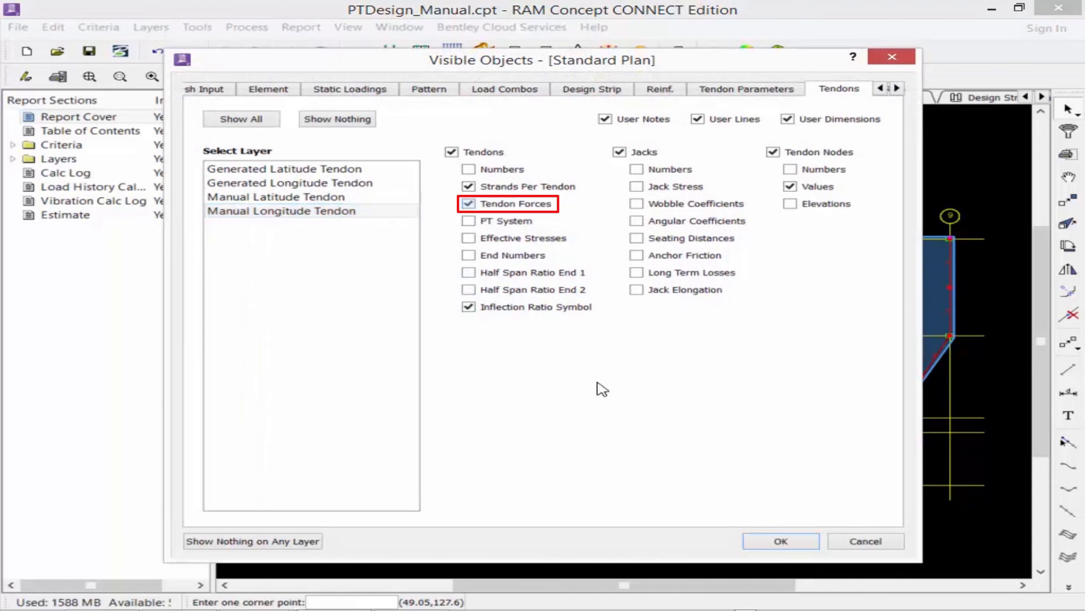
pyautogui.click(780, 541)
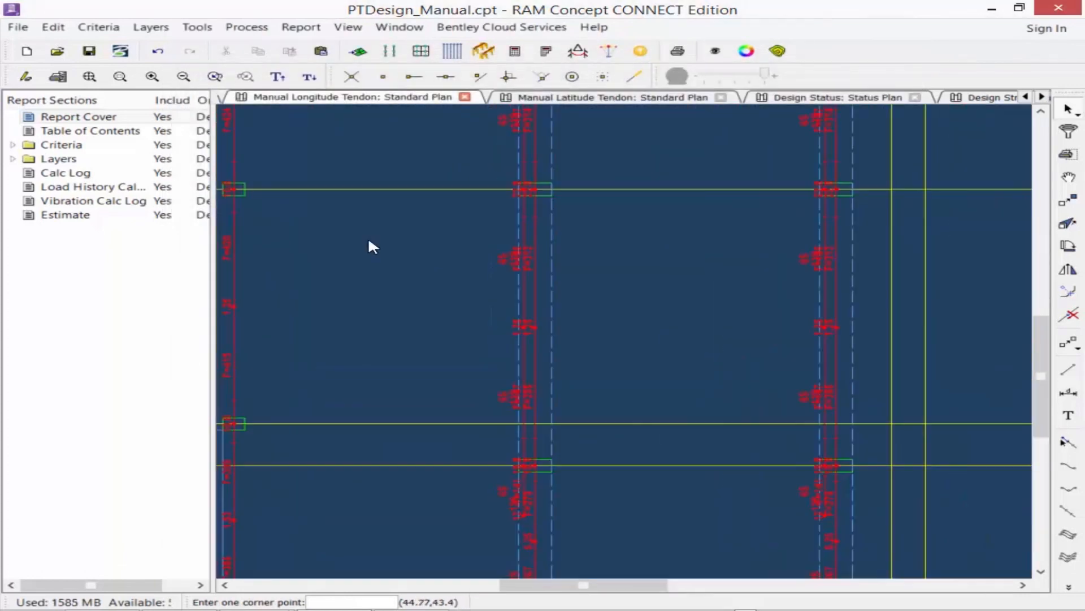